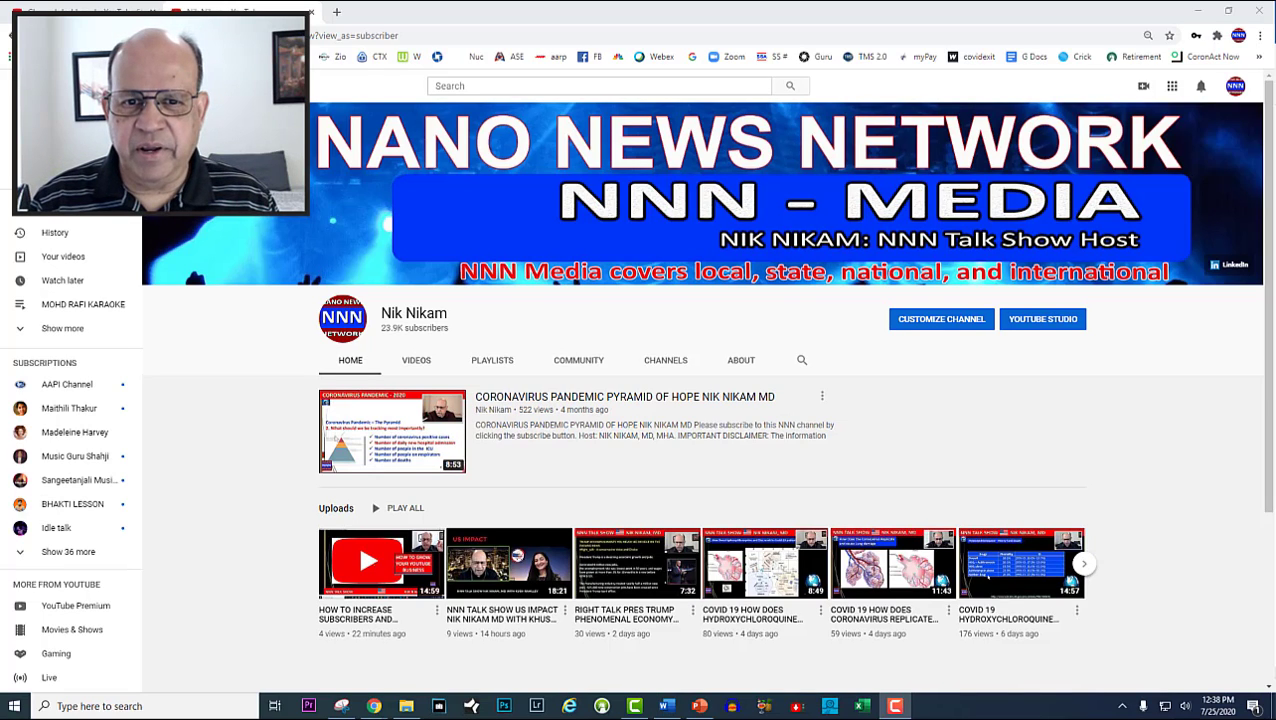
{"action": "mouse_move", "coordinate": [644, 356]}
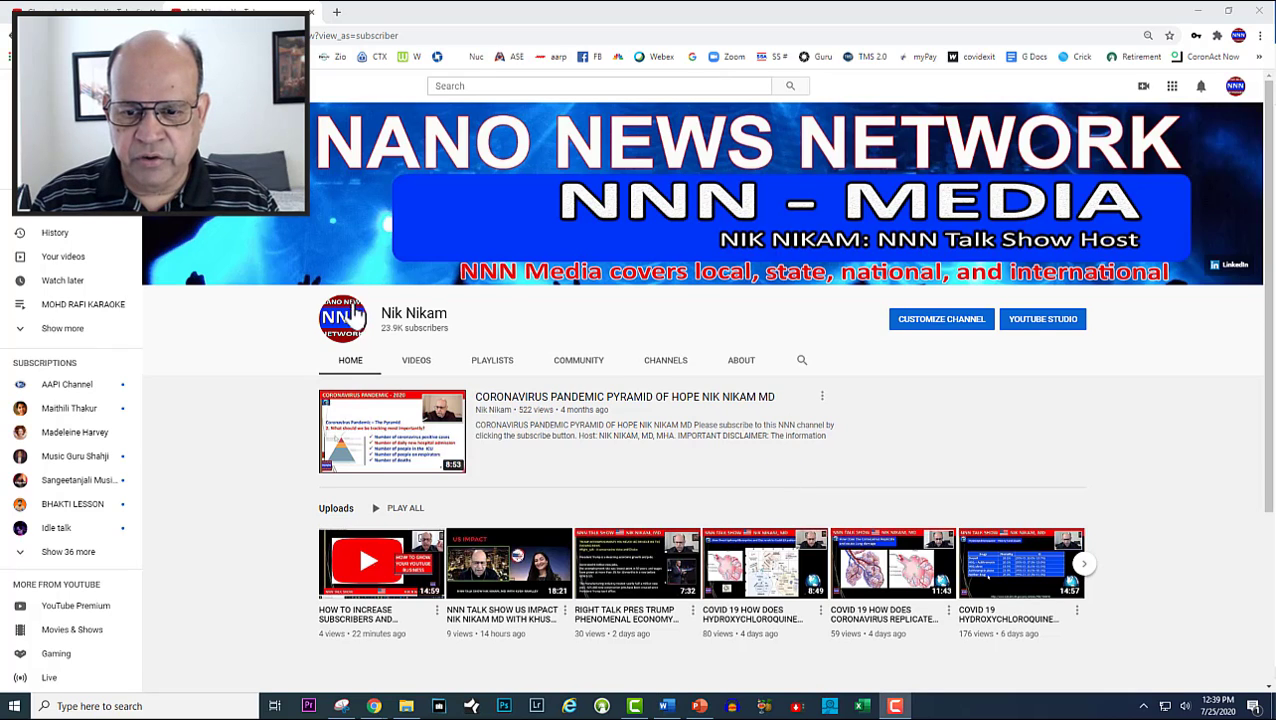
{"action": "mouse_move", "coordinate": [1190, 288]}
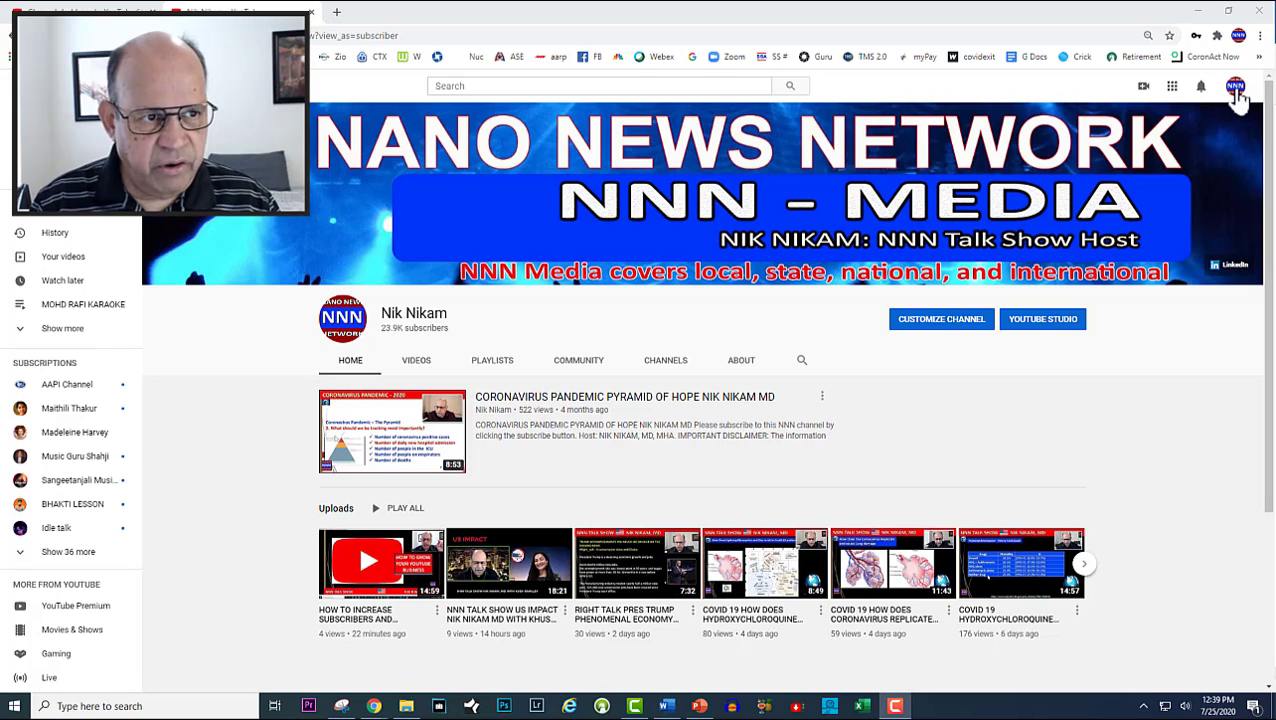
Step: Switch to the classic channel view from the avatar menu and go to Video Manager
{"action": "left_click", "coordinate": [1236, 86]}
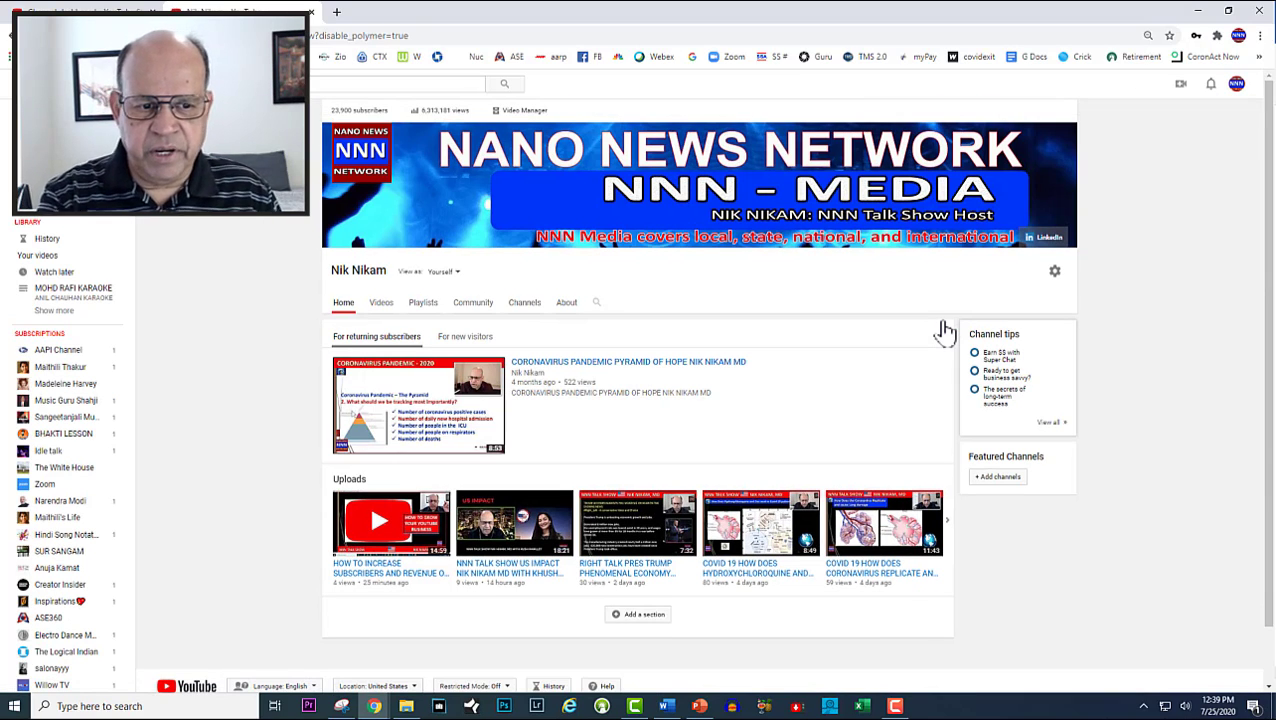
{"action": "mouse_move", "coordinate": [948, 344]}
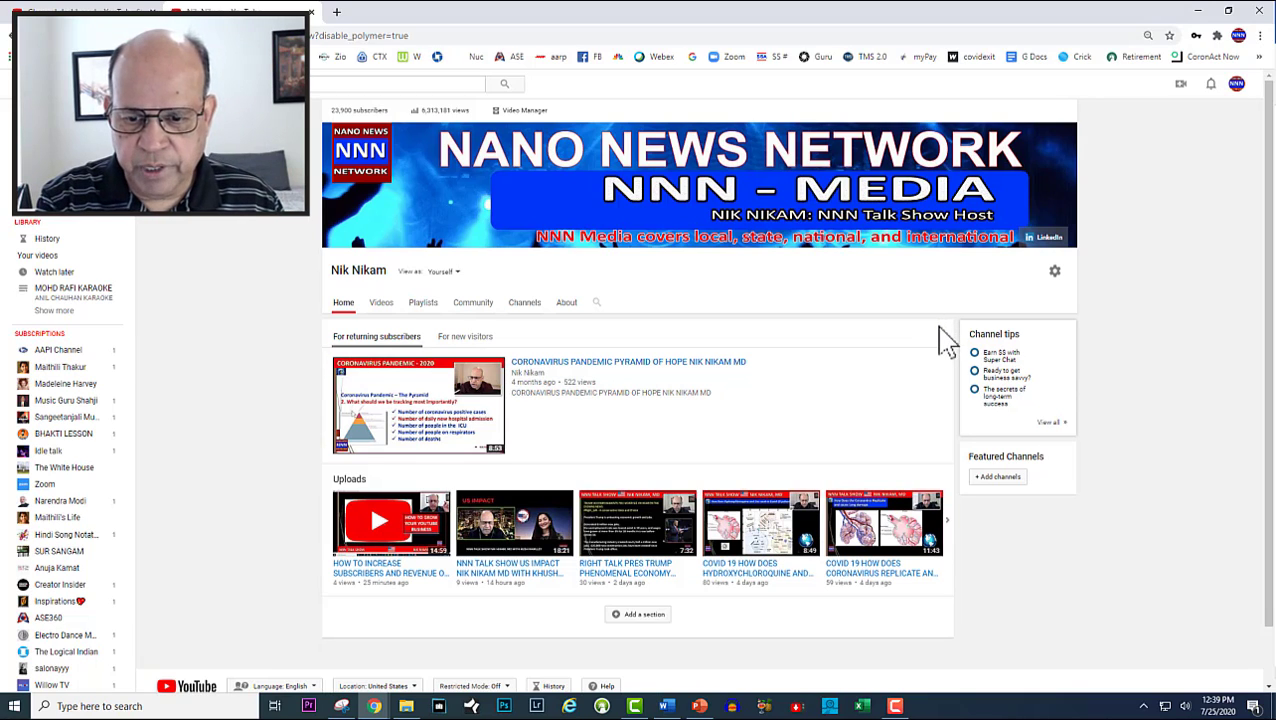
{"action": "mouse_move", "coordinate": [540, 122]}
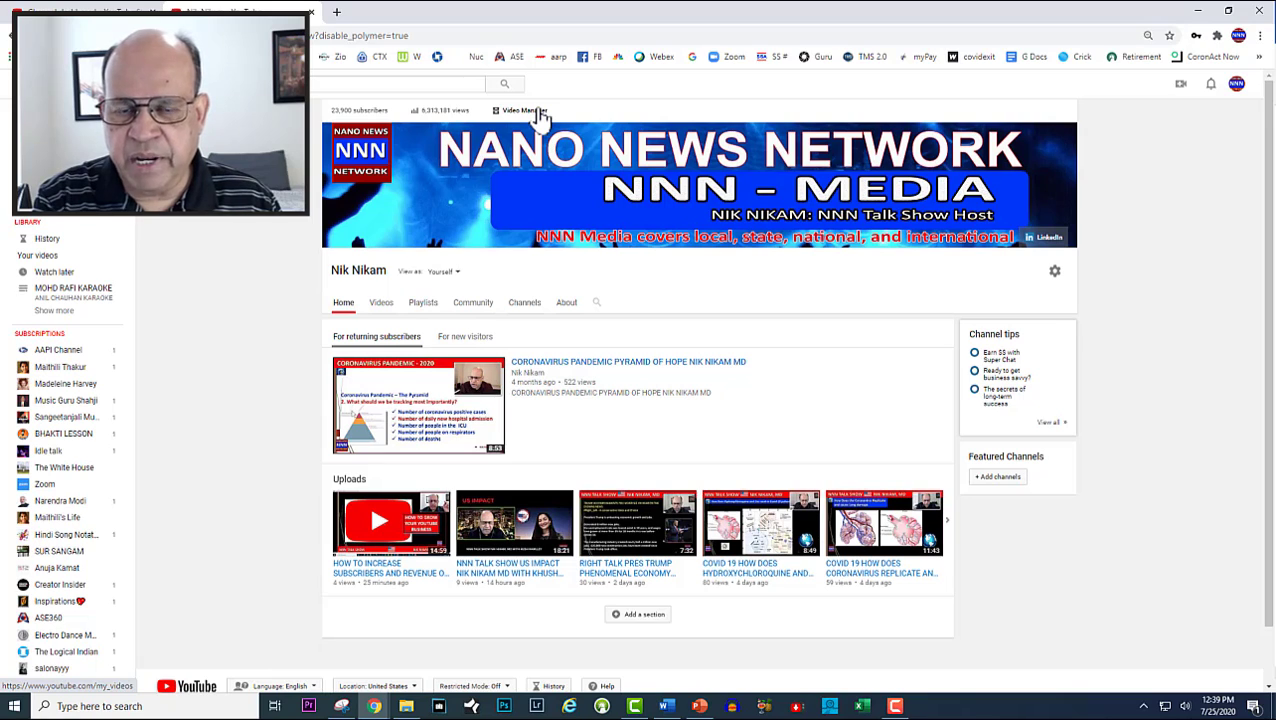
{"action": "left_click", "coordinate": [524, 110]}
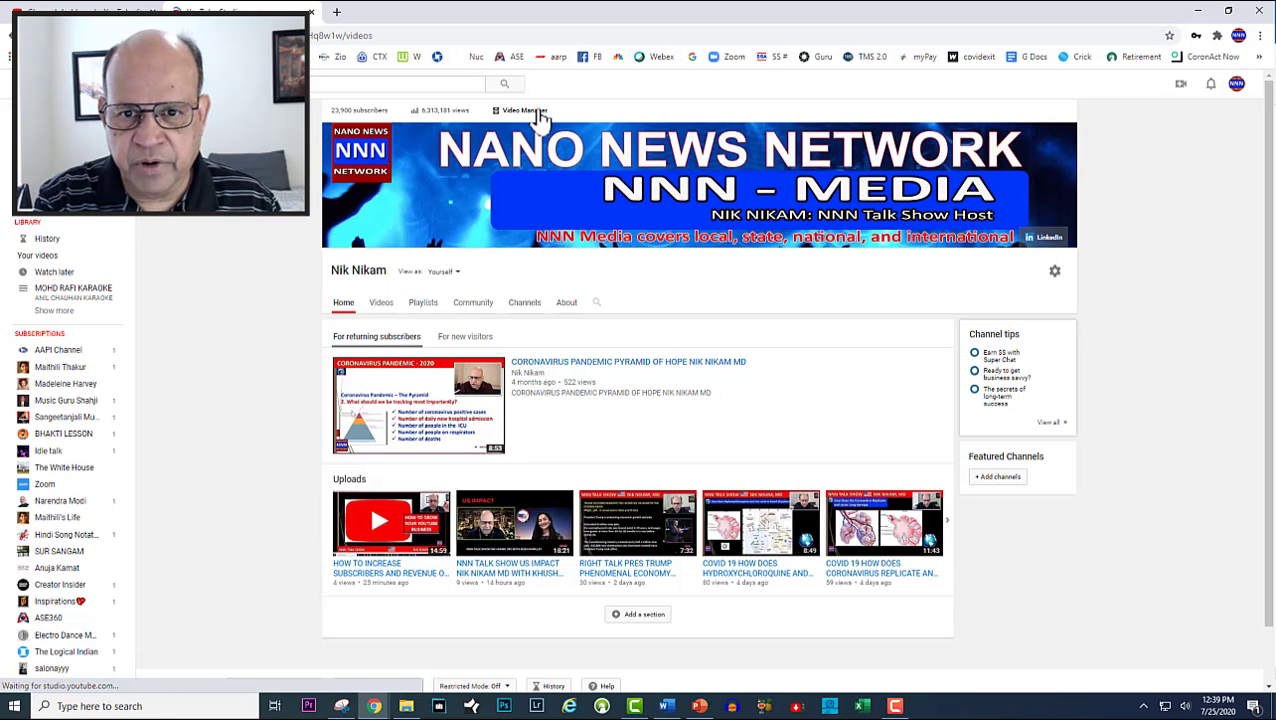
Step: Load the Videos page listing uploads with visibility, monetization, views and comments
{"action": "left_click", "coordinate": [524, 110]}
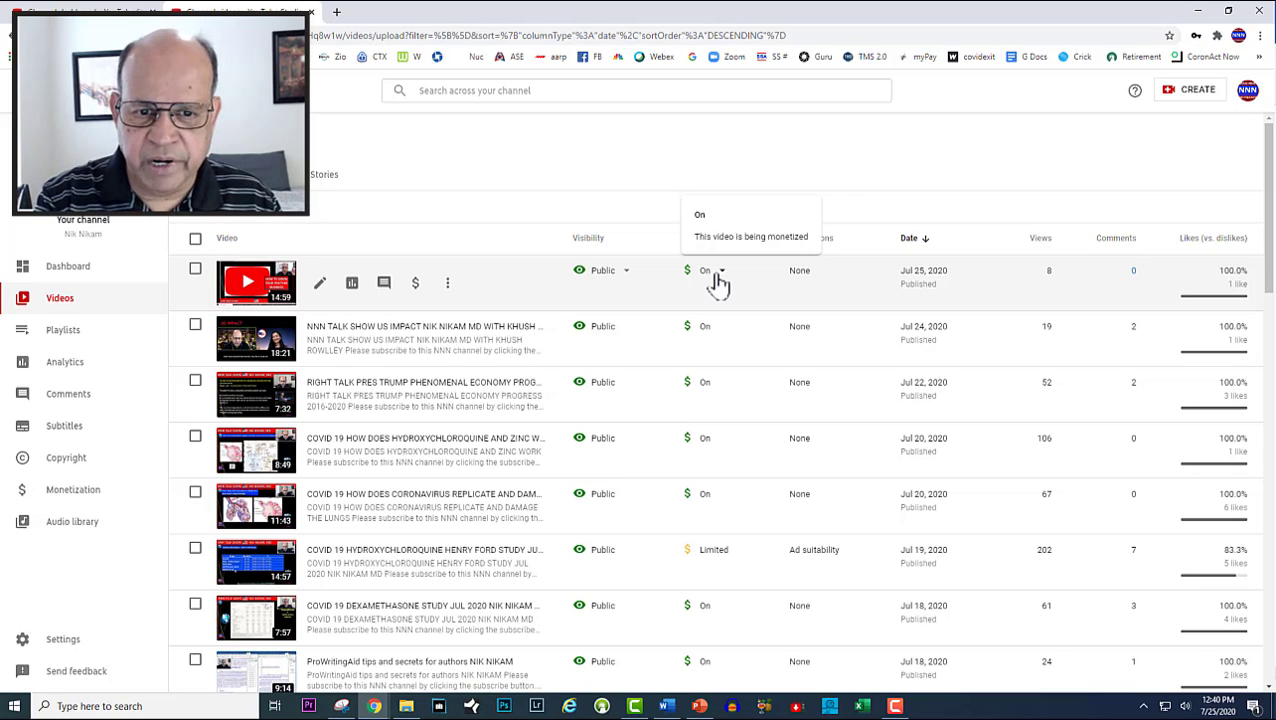
{"action": "mouse_move", "coordinate": [850, 330]}
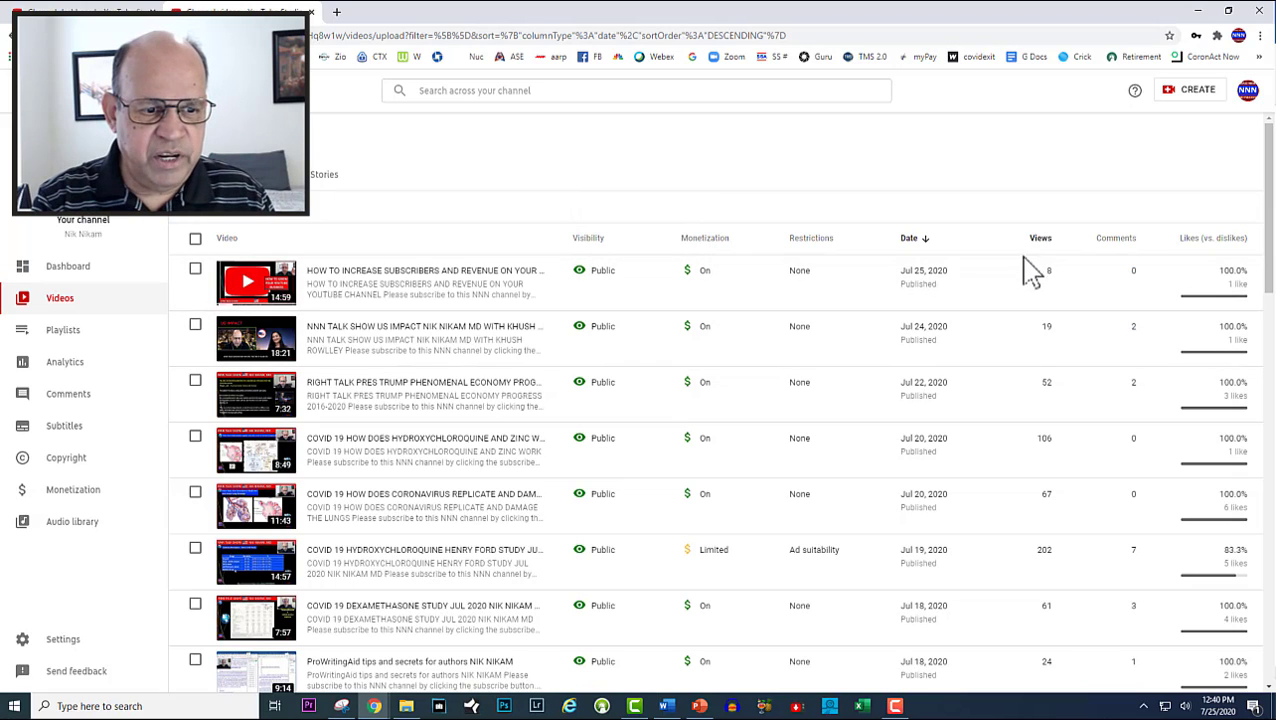
{"action": "mouse_move", "coordinate": [1064, 528]}
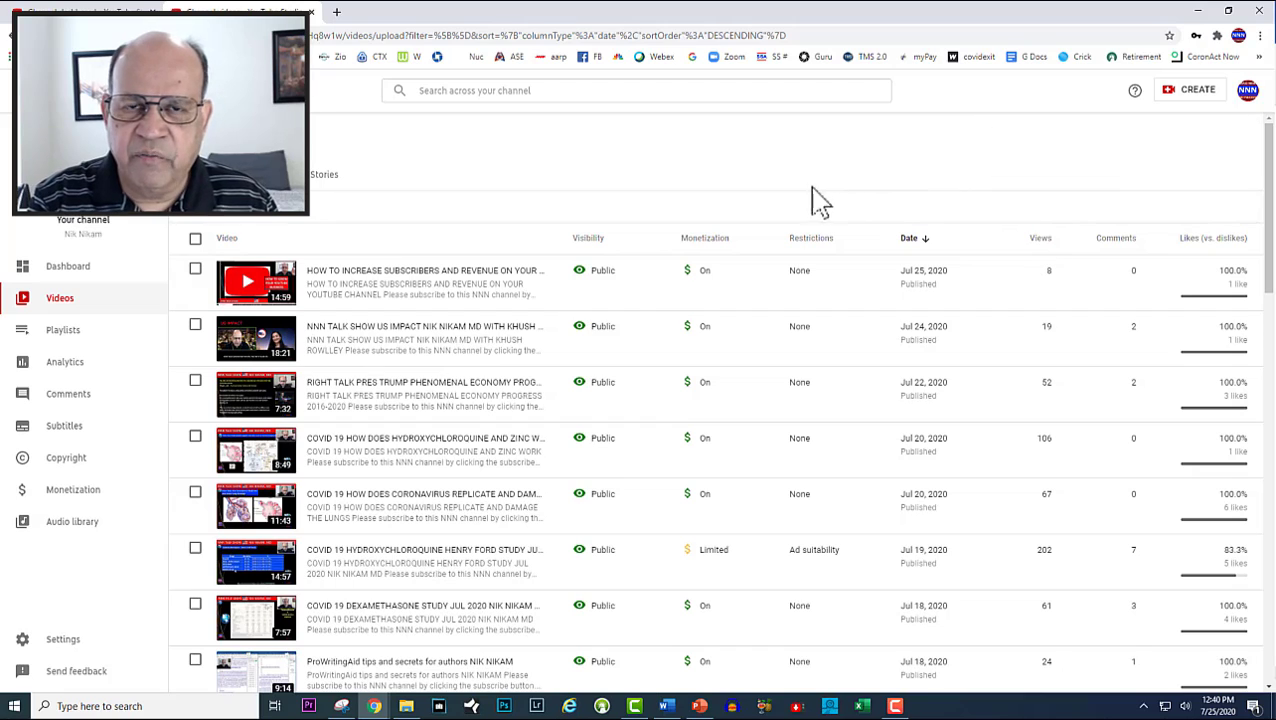
{"action": "mouse_move", "coordinate": [776, 184]}
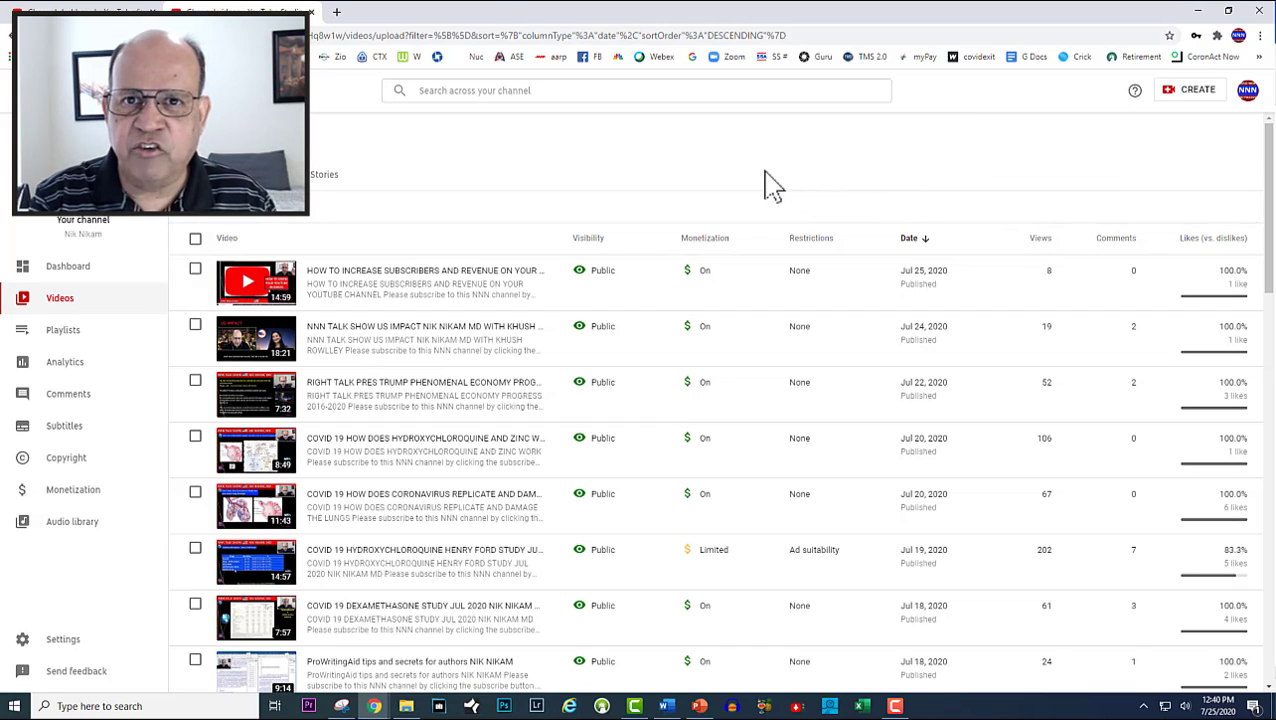
{"action": "mouse_move", "coordinate": [880, 296]}
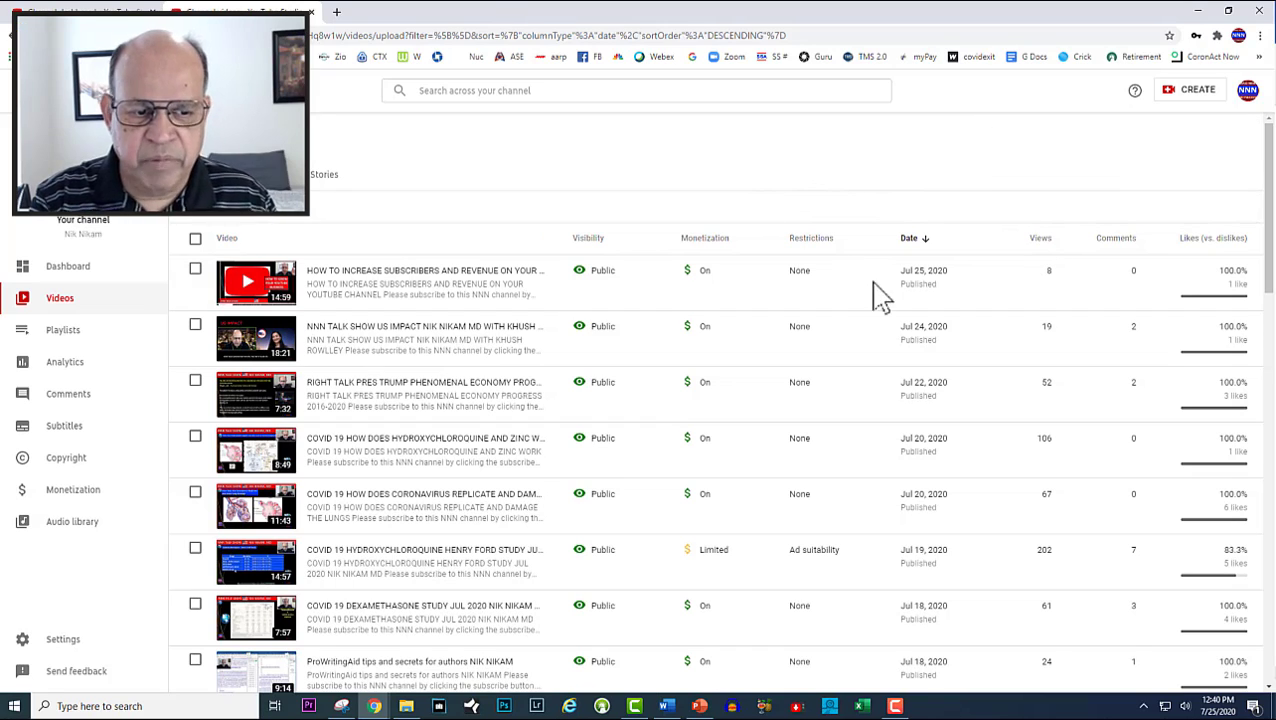
{"action": "mouse_move", "coordinate": [988, 570]}
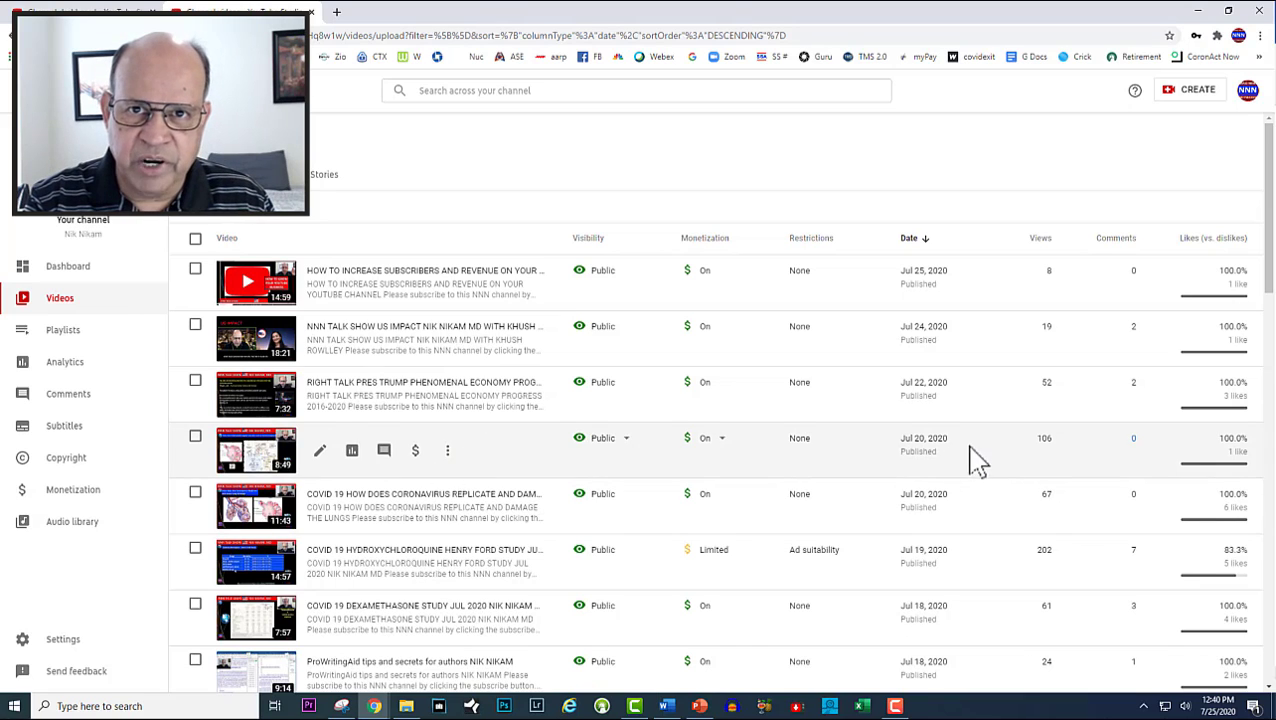
{"action": "mouse_move", "coordinate": [524, 476]}
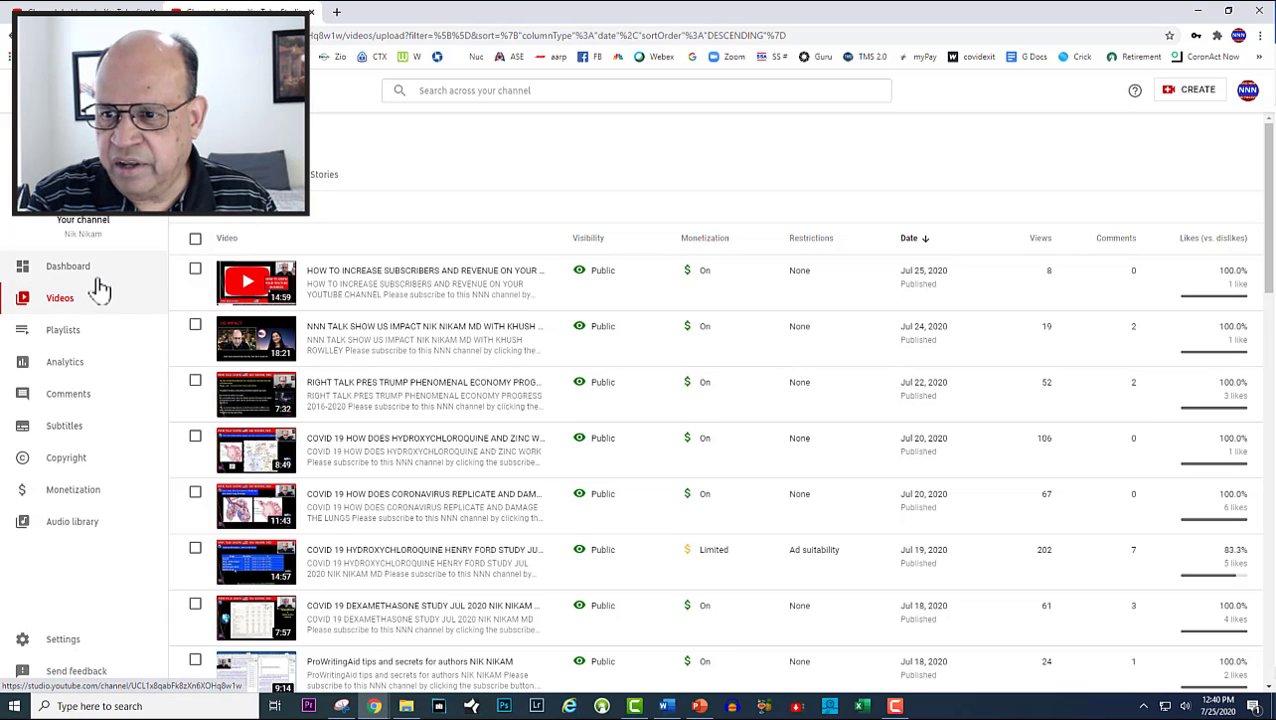
{"action": "mouse_move", "coordinate": [68, 324]}
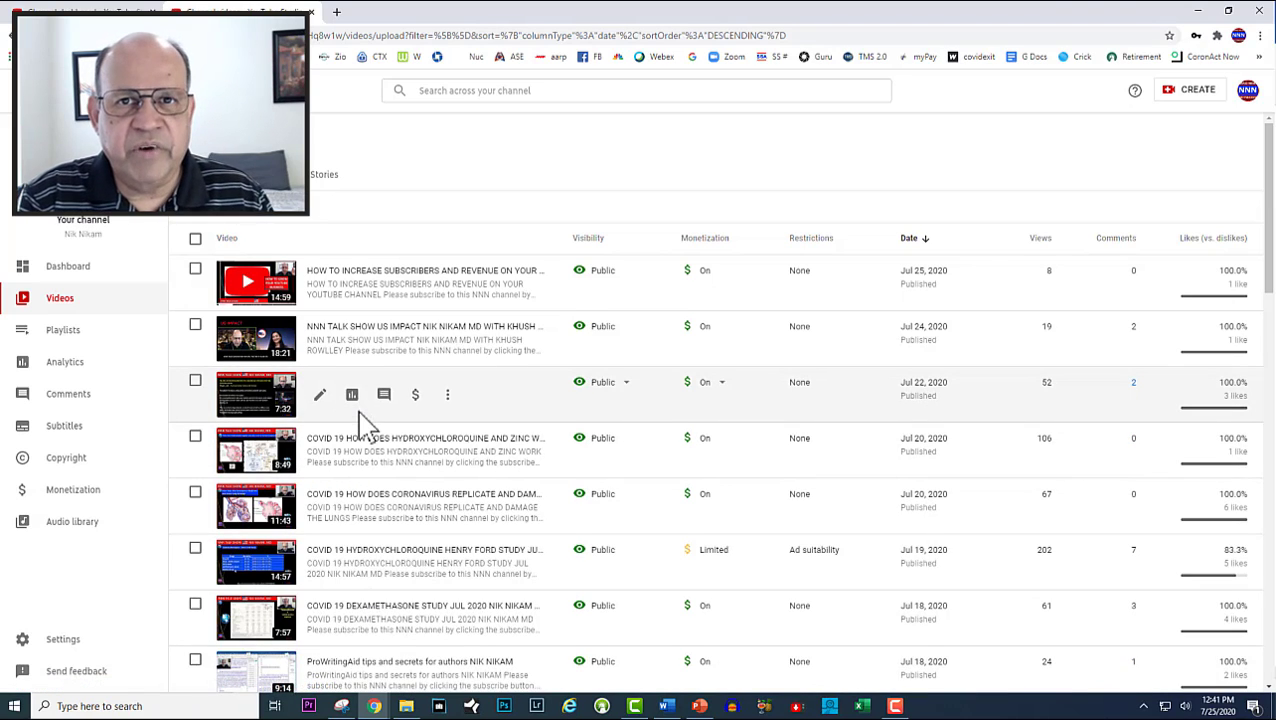
{"action": "mouse_move", "coordinate": [194, 380]}
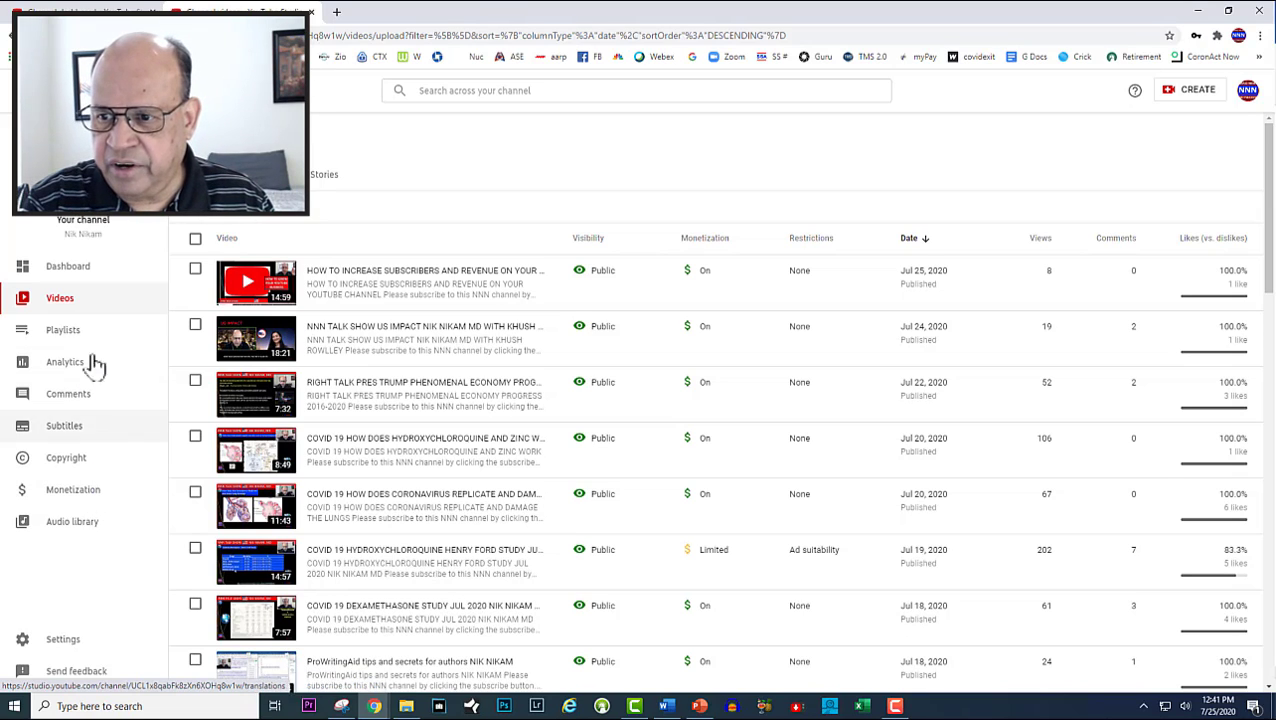
Step: Go to the channel Dashboard from the left sidebar
{"action": "left_click", "coordinate": [68, 266]}
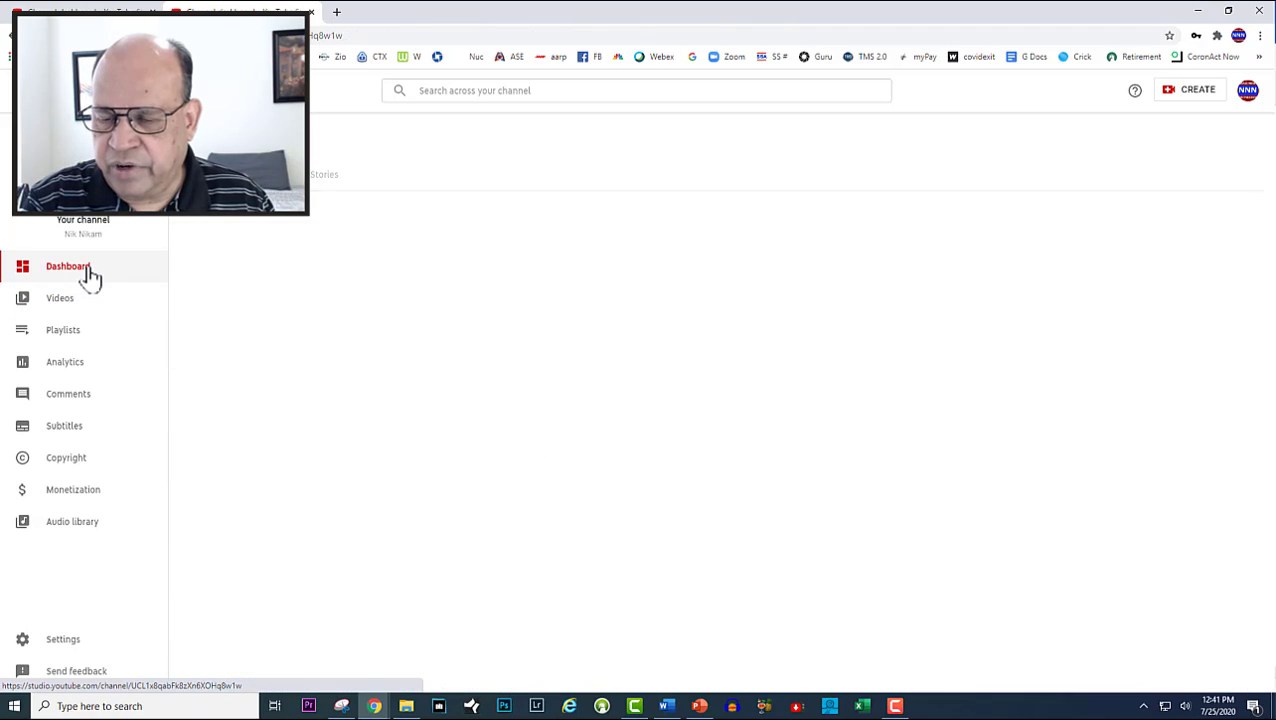
{"action": "left_click", "coordinate": [68, 266]}
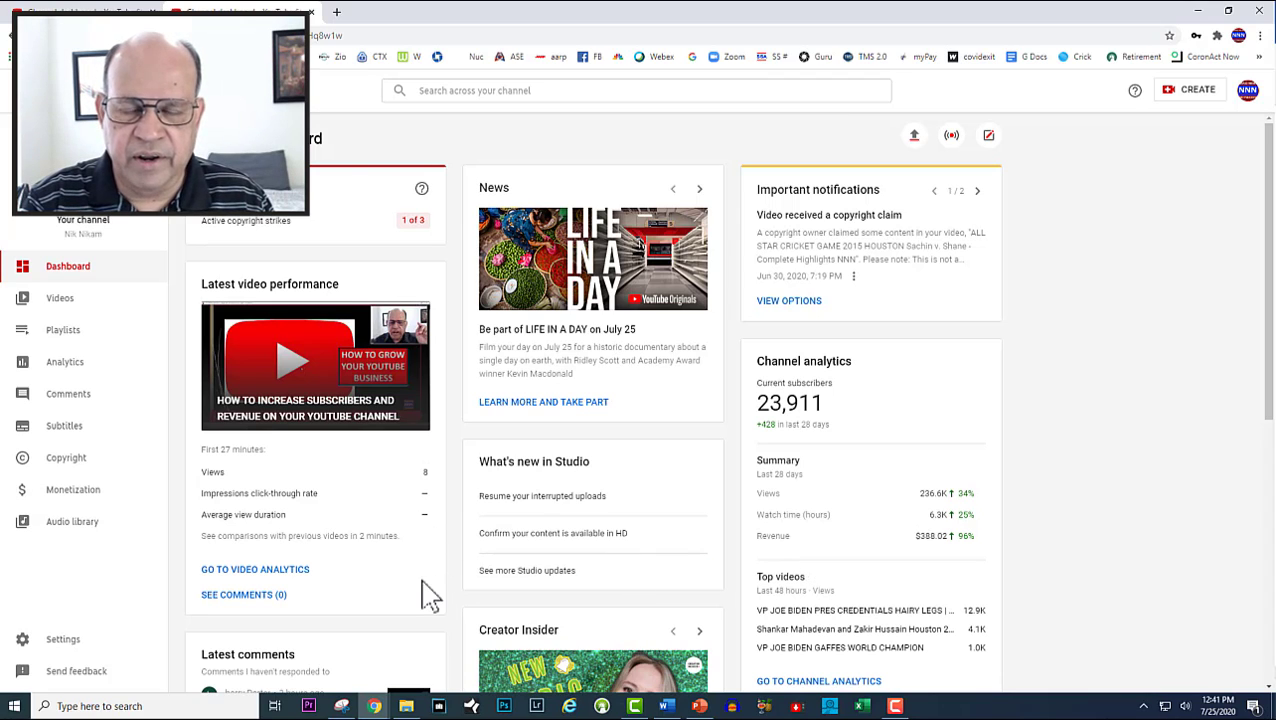
{"action": "mouse_move", "coordinate": [378, 444]}
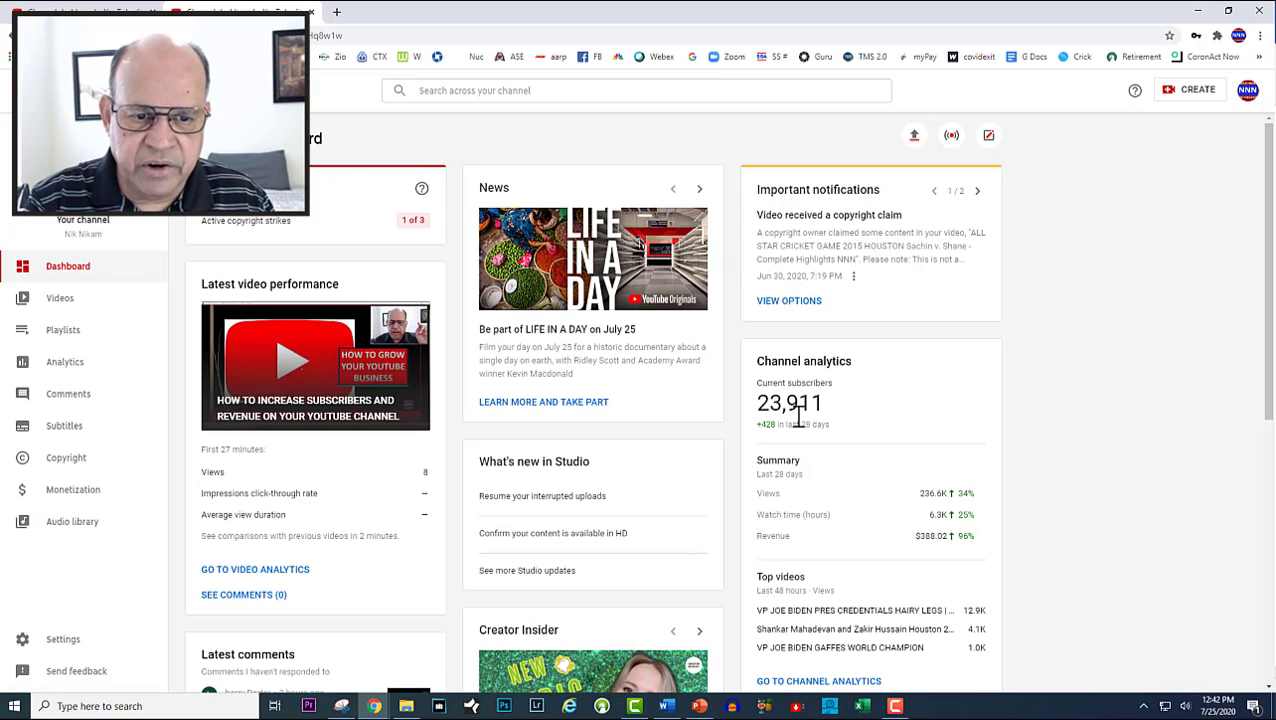
{"action": "mouse_move", "coordinate": [836, 424]}
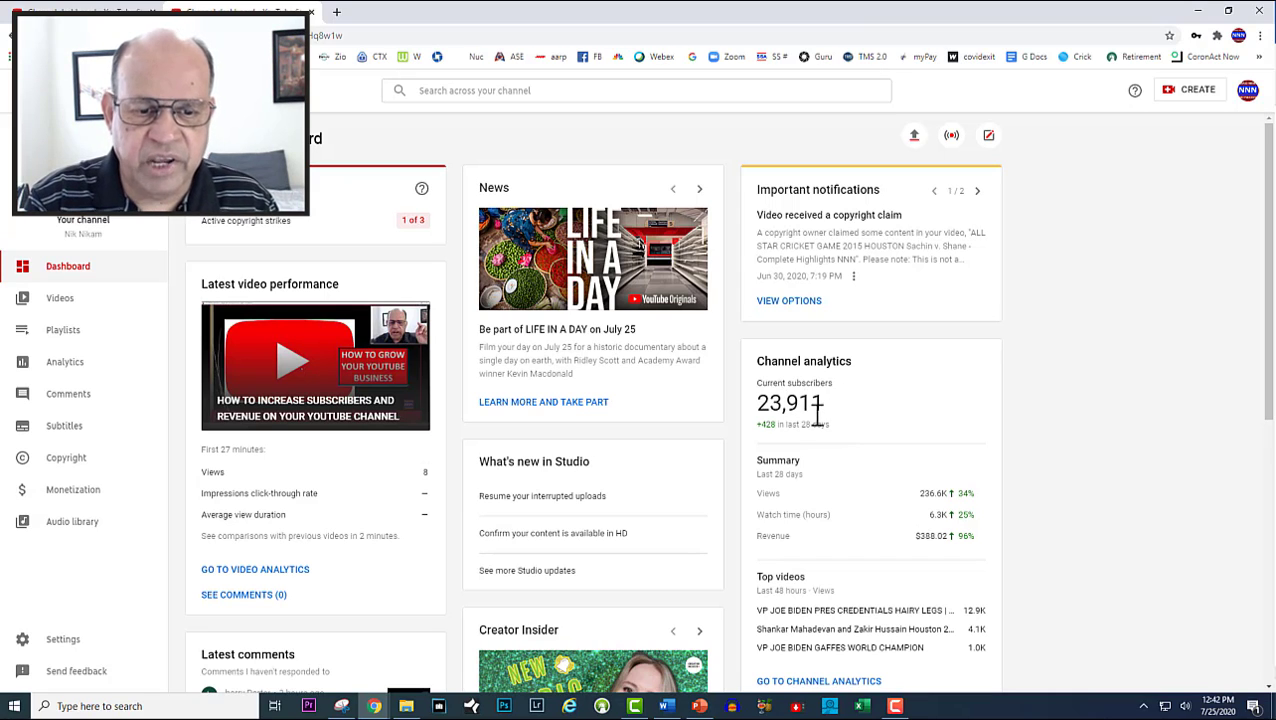
{"action": "mouse_move", "coordinate": [840, 430]}
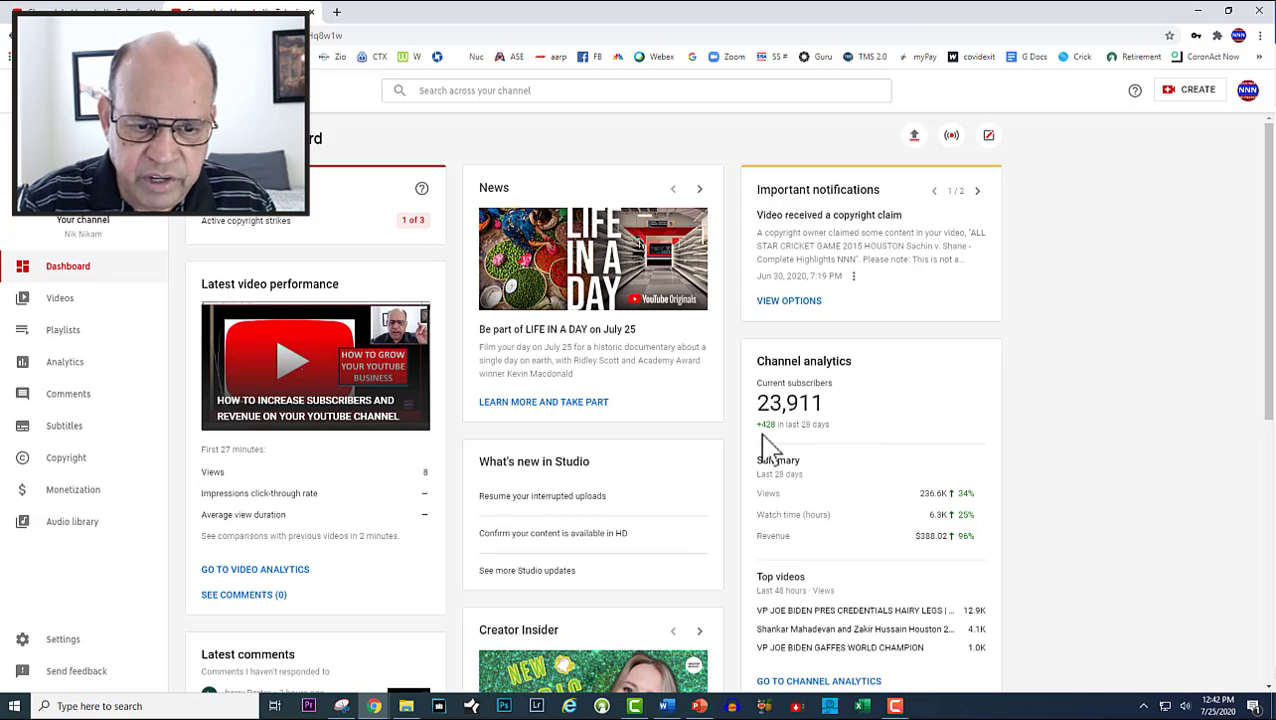
{"action": "mouse_move", "coordinate": [830, 444]}
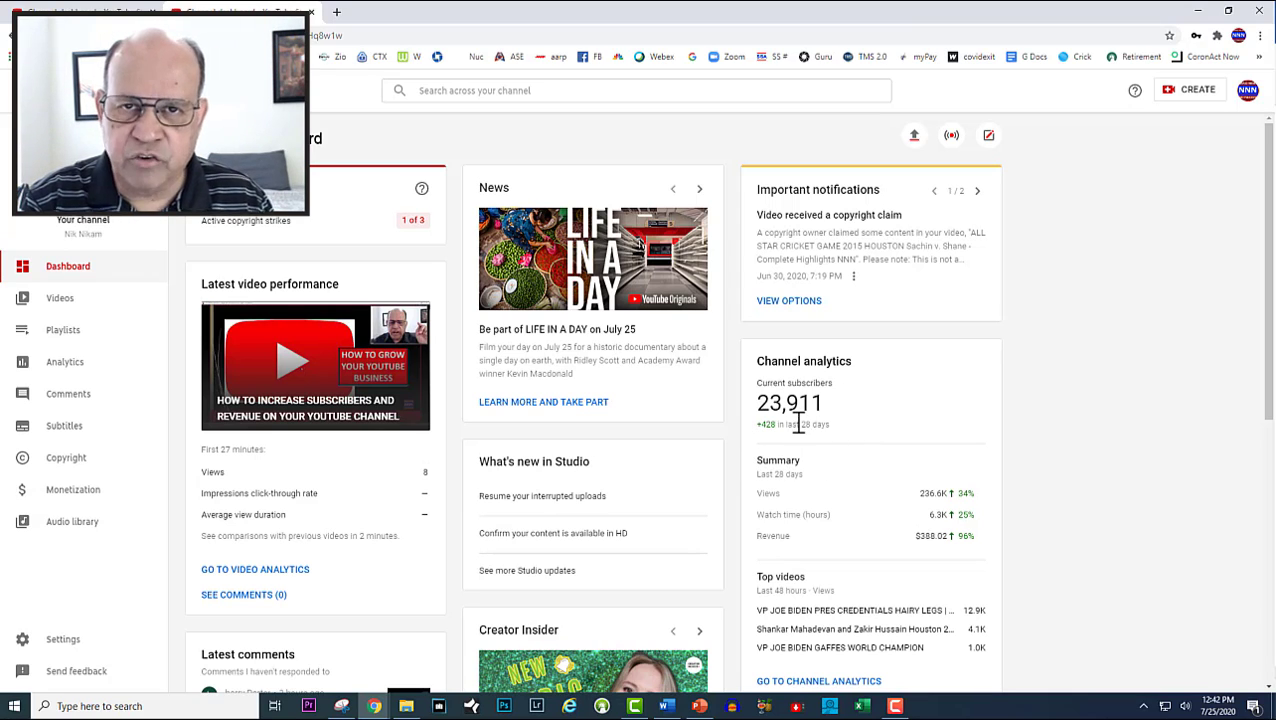
{"action": "mouse_move", "coordinate": [816, 450]}
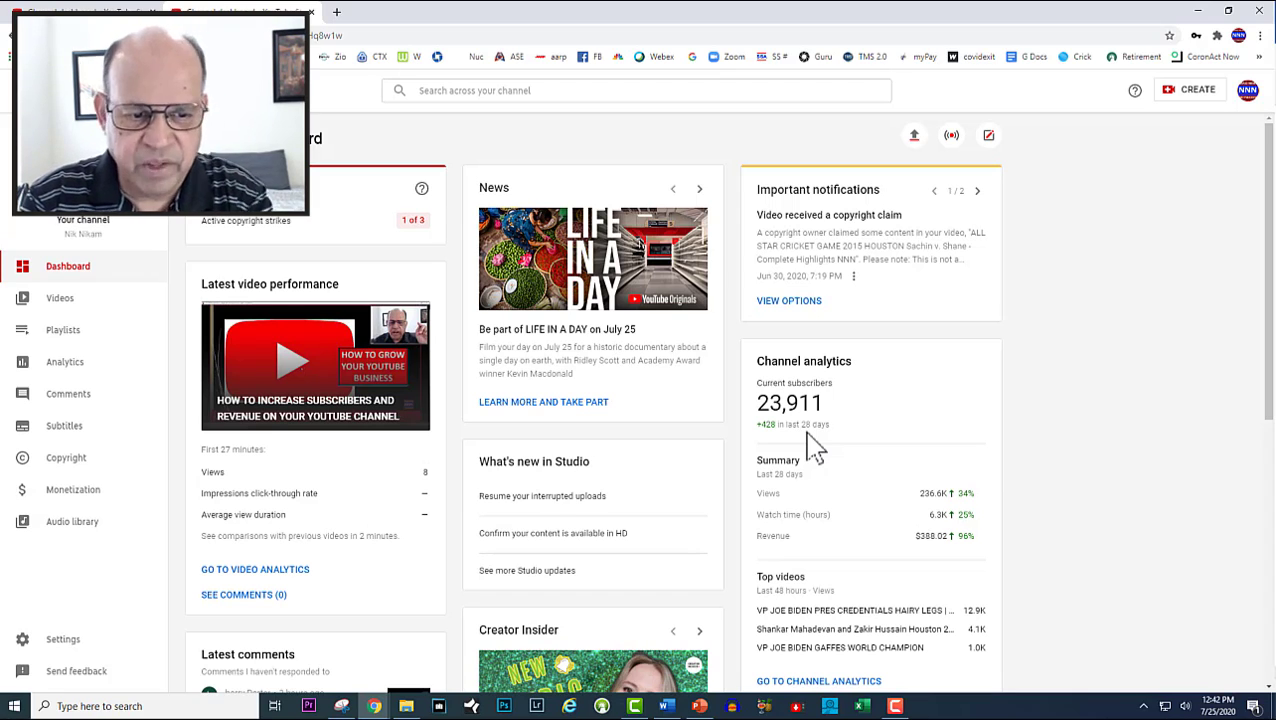
{"action": "mouse_move", "coordinate": [758, 510]}
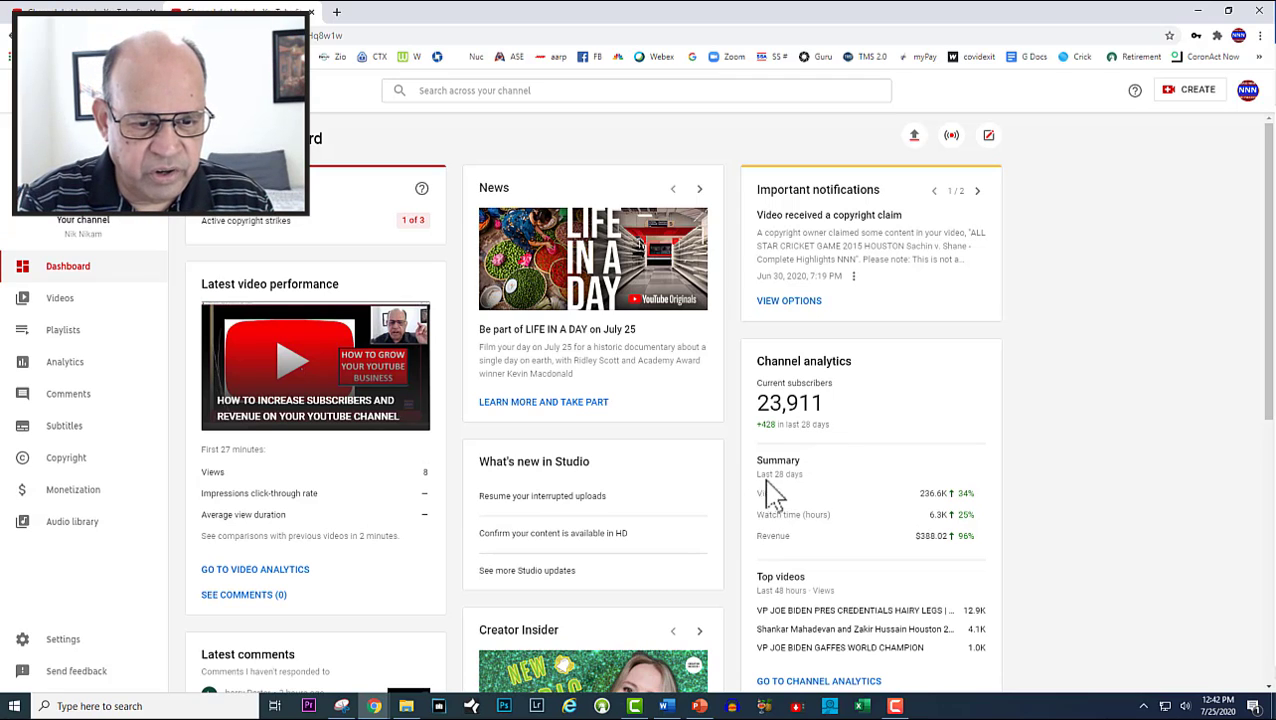
{"action": "mouse_move", "coordinate": [950, 500]}
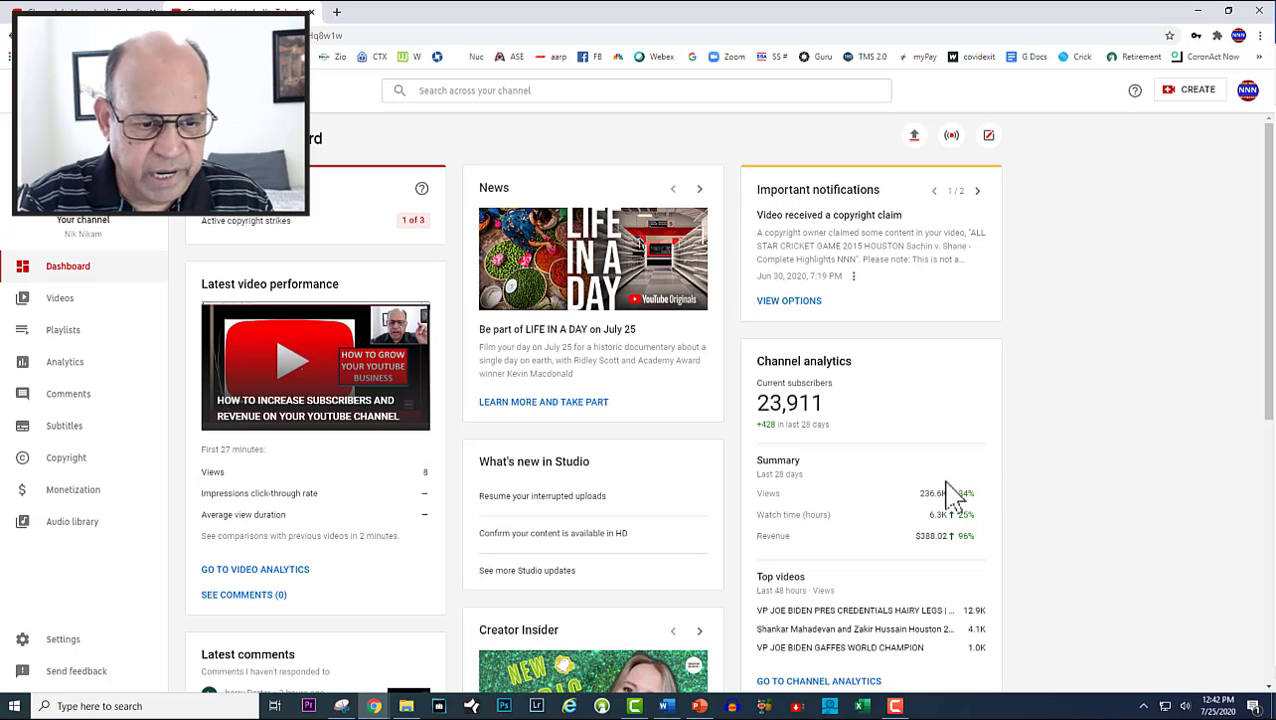
{"action": "mouse_move", "coordinate": [1016, 544]}
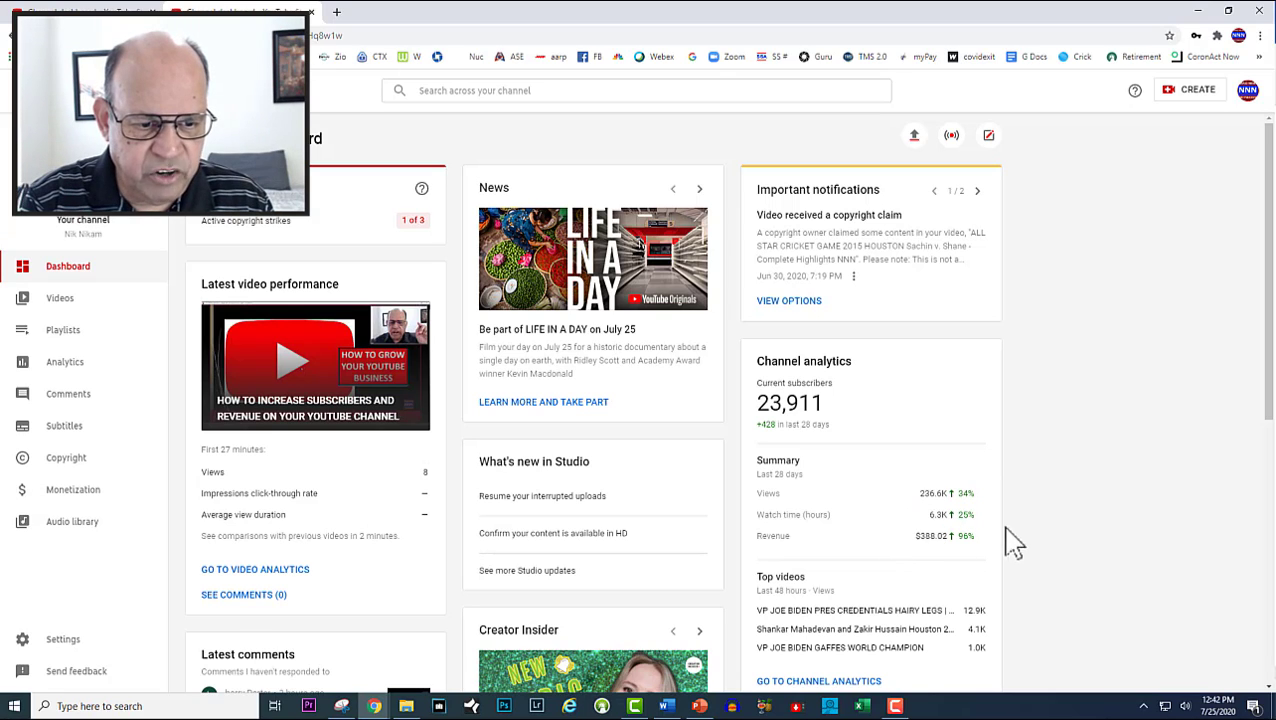
{"action": "mouse_move", "coordinate": [950, 576]}
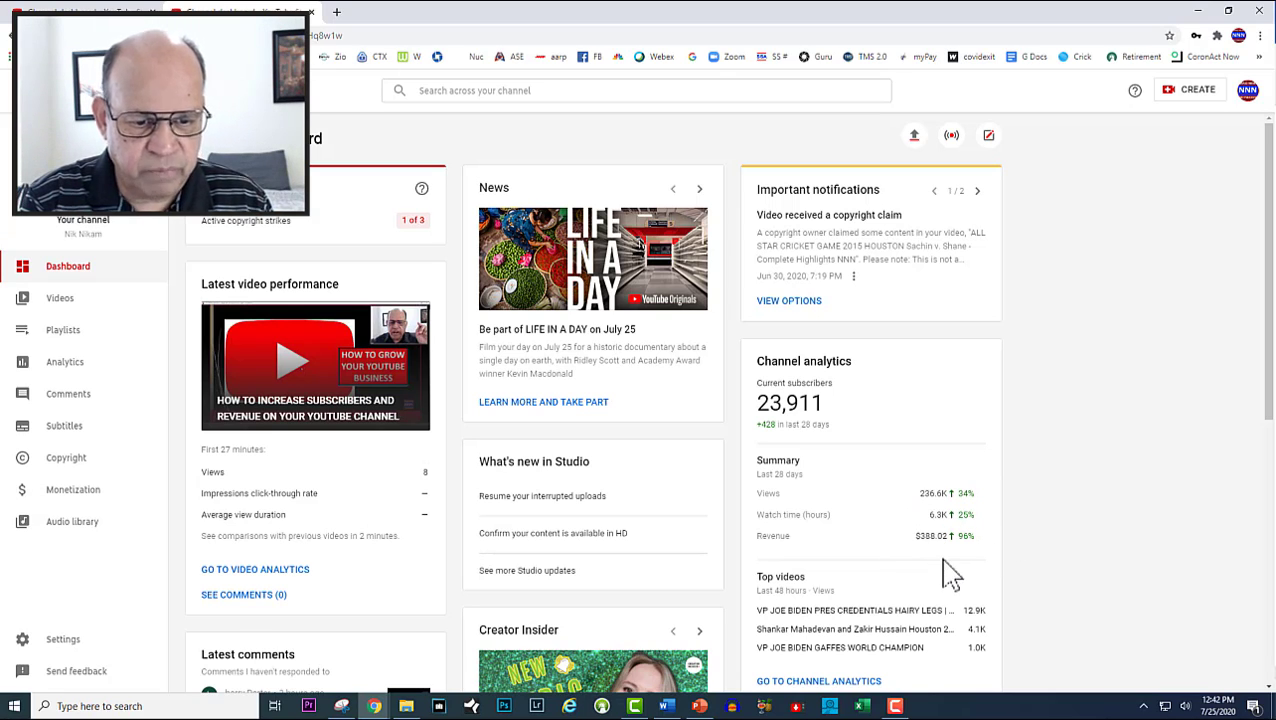
{"action": "mouse_move", "coordinate": [850, 610]}
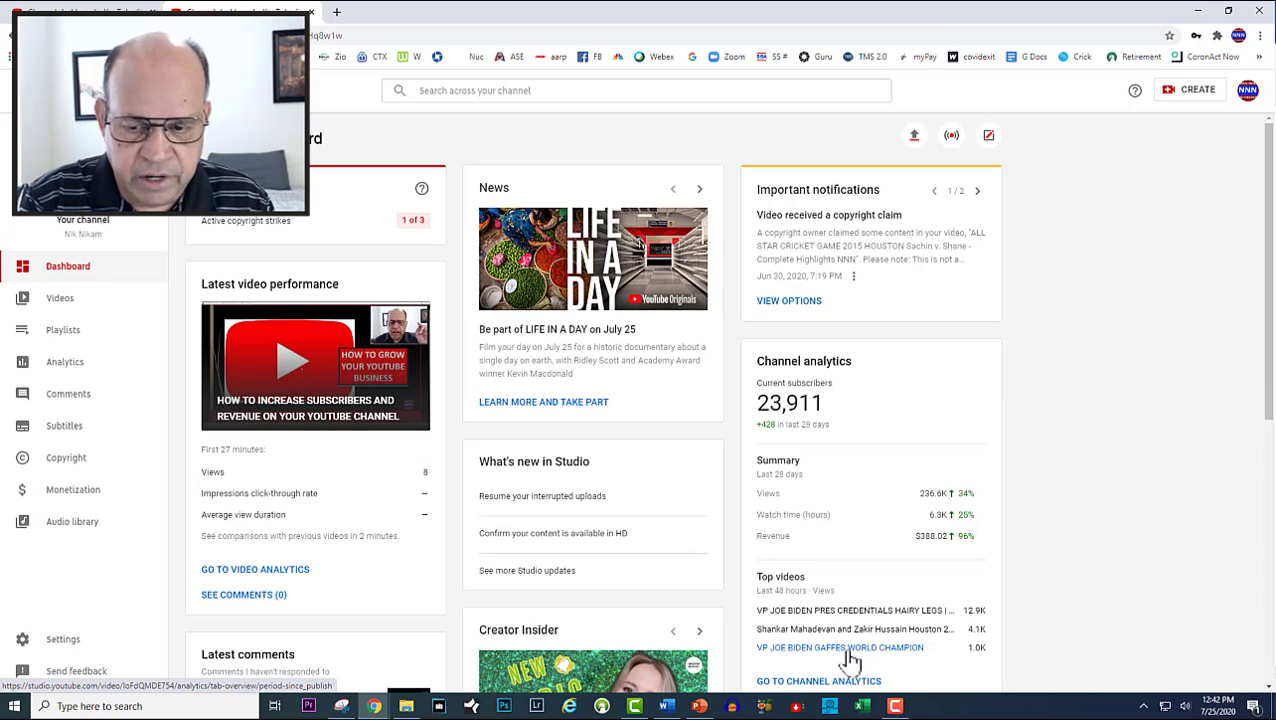
Step: Return to the Videos list and get ready to search across the channel
{"action": "scroll", "scroll_direction": "down", "scroll_amount": 3}
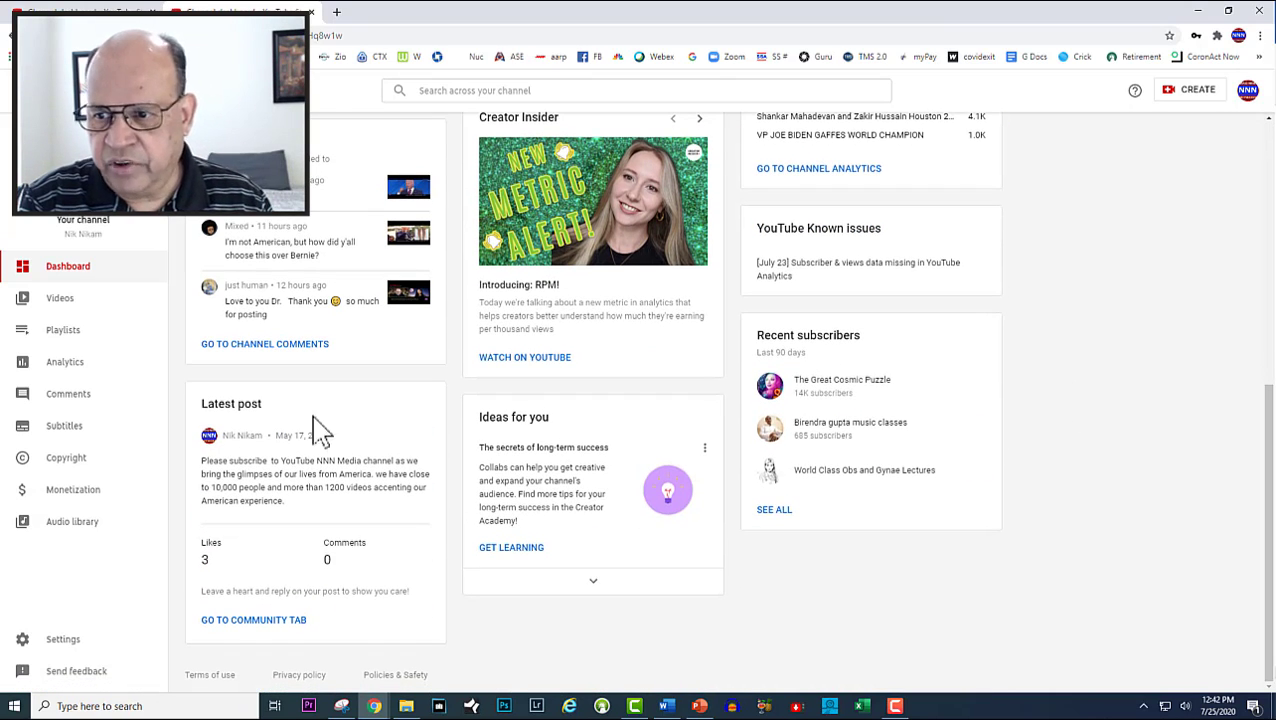
{"action": "left_click", "coordinate": [60, 298]}
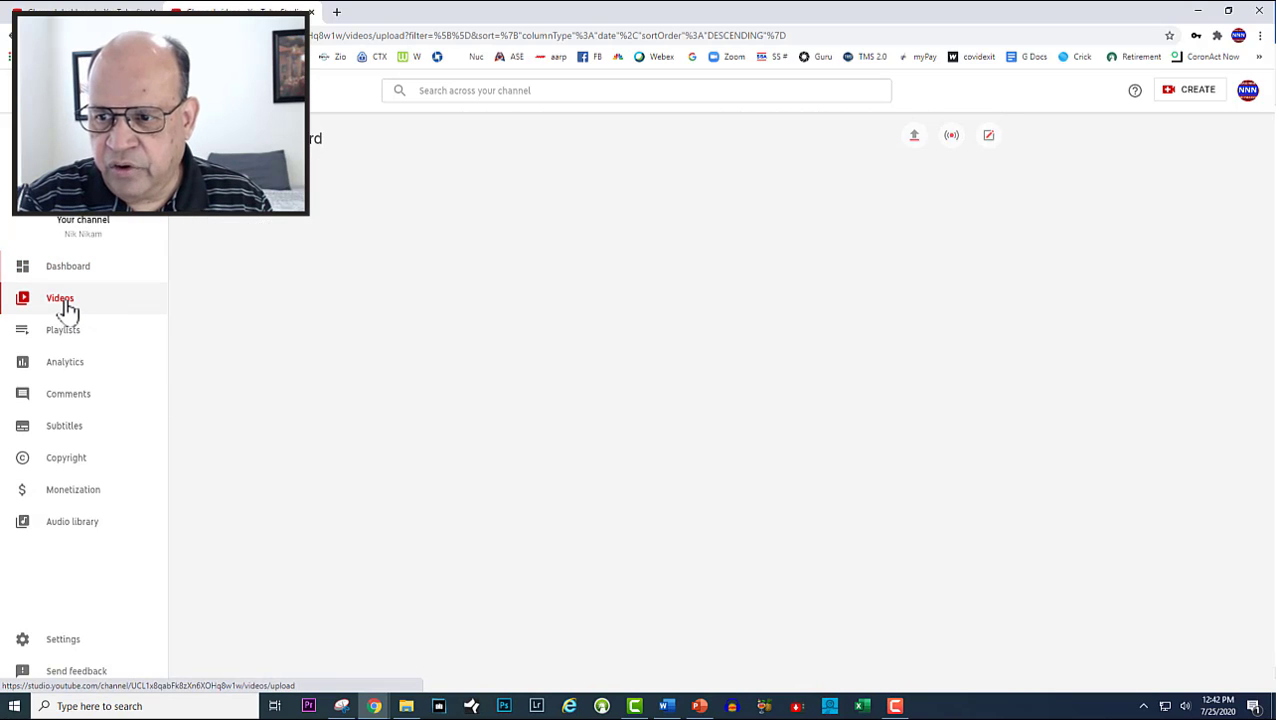
{"action": "left_click", "coordinate": [60, 298]}
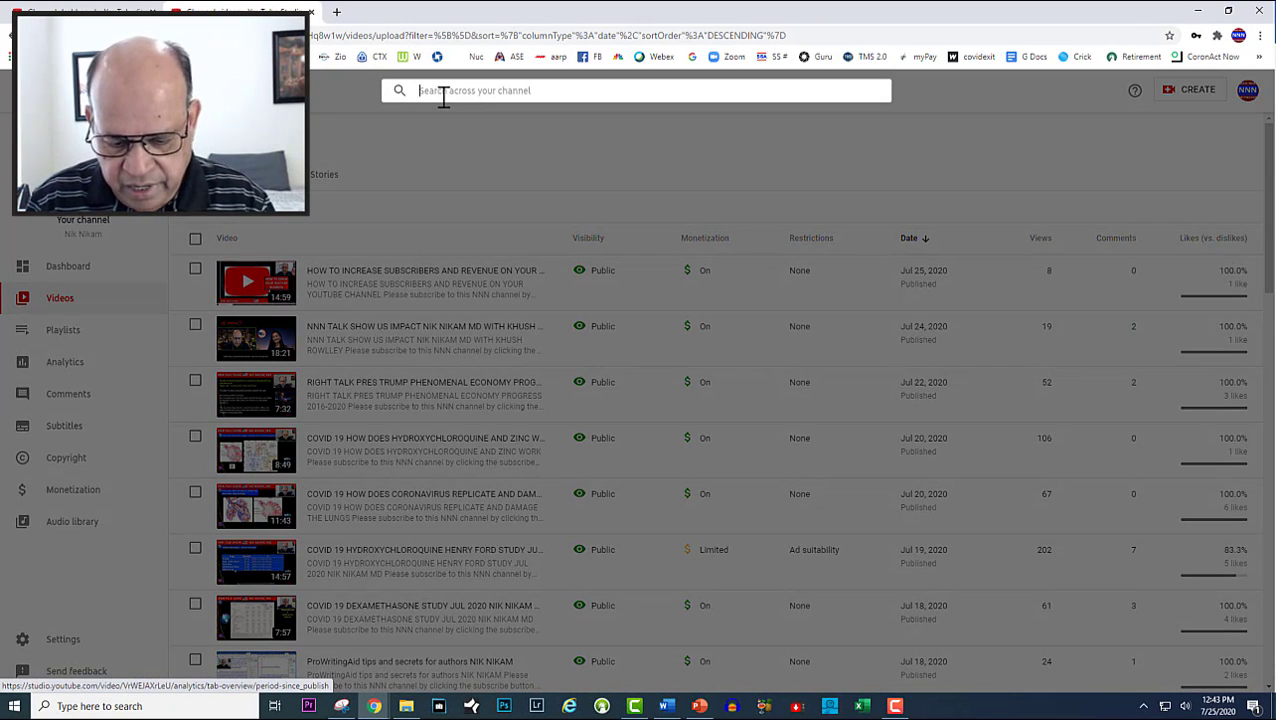
Step: Search the channel for 'JOE B' to find the VP Joe Biden Pres Credentials video
{"action": "type", "text": "JOE BID"}
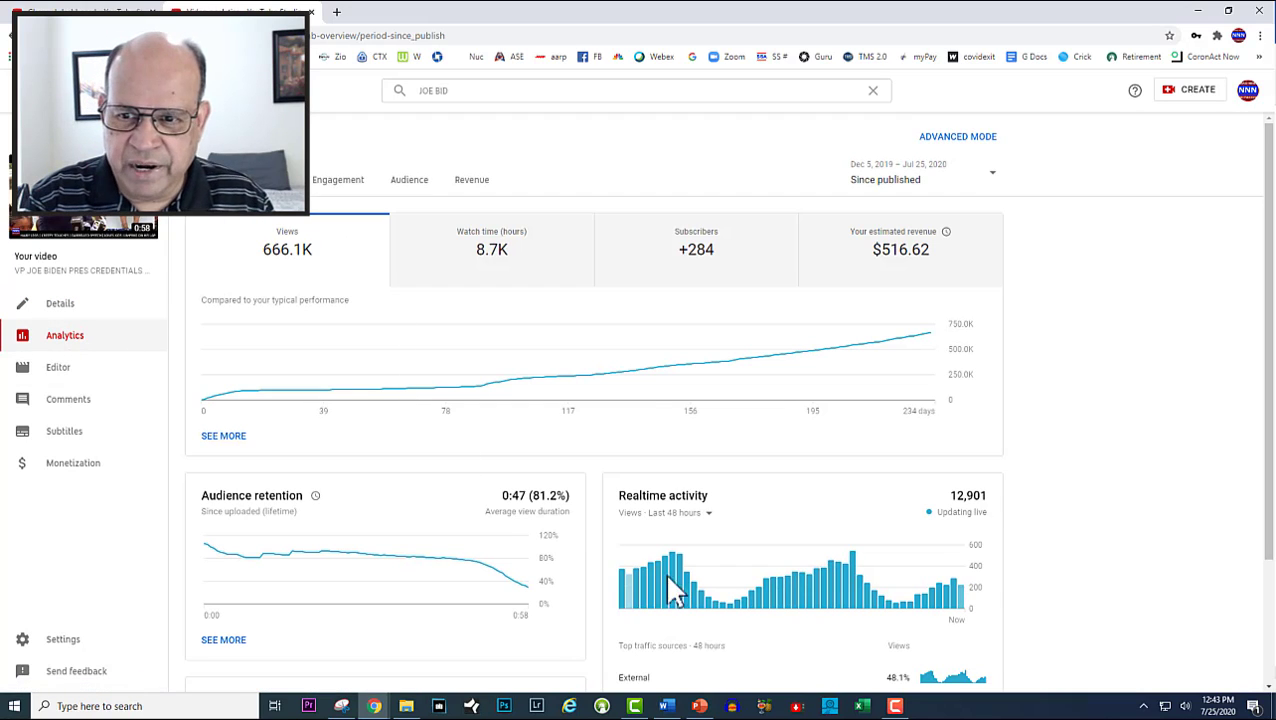
{"action": "mouse_move", "coordinate": [284, 270]}
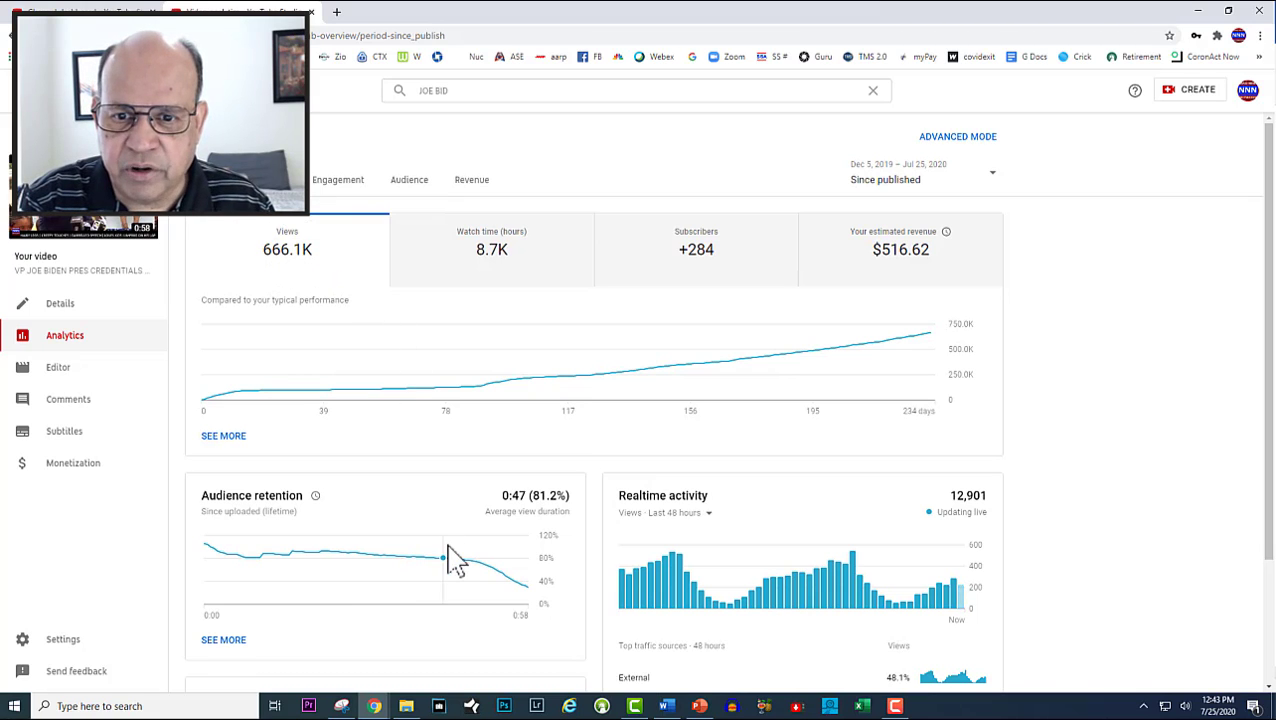
{"action": "mouse_move", "coordinate": [624, 610]}
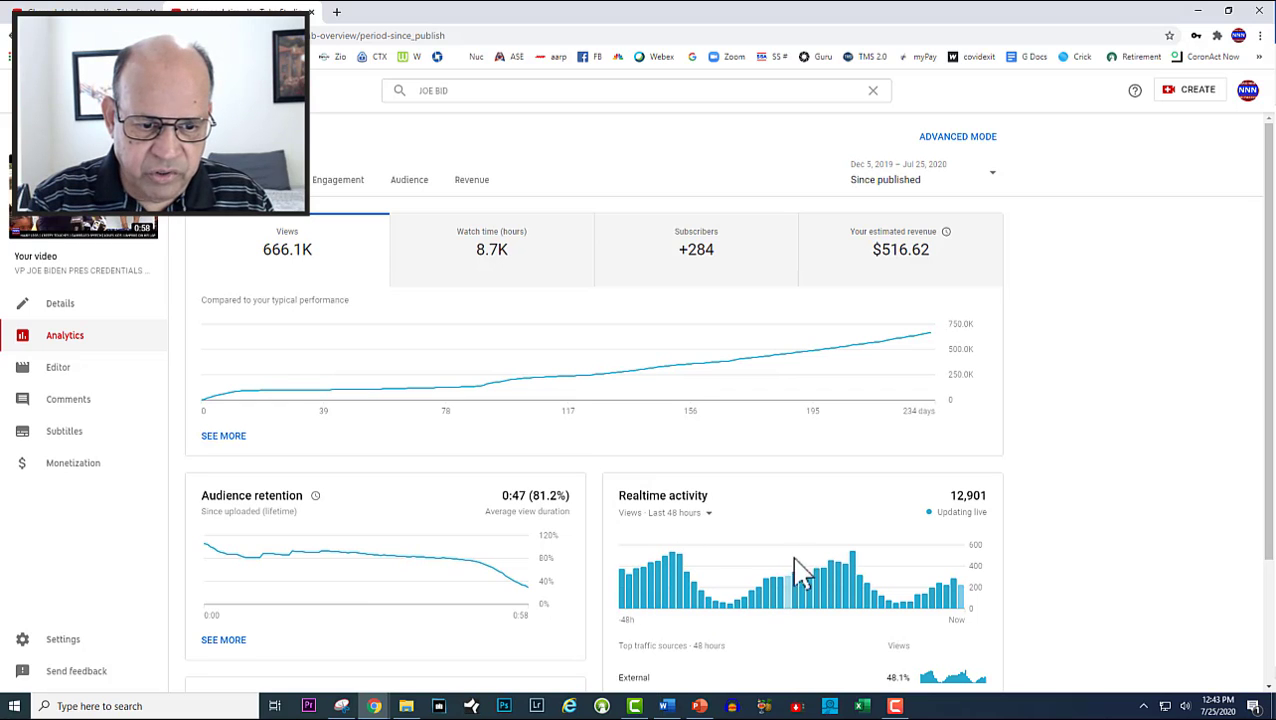
{"action": "mouse_move", "coordinate": [844, 548]}
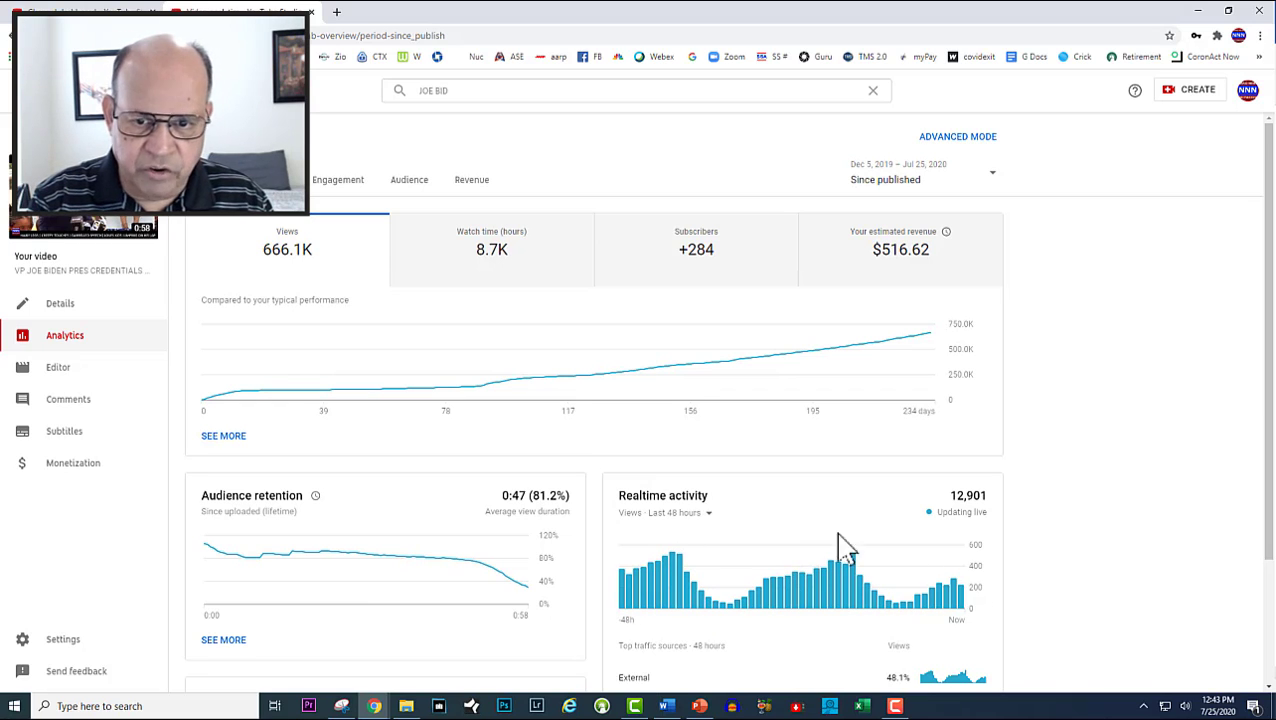
{"action": "mouse_move", "coordinate": [878, 344]}
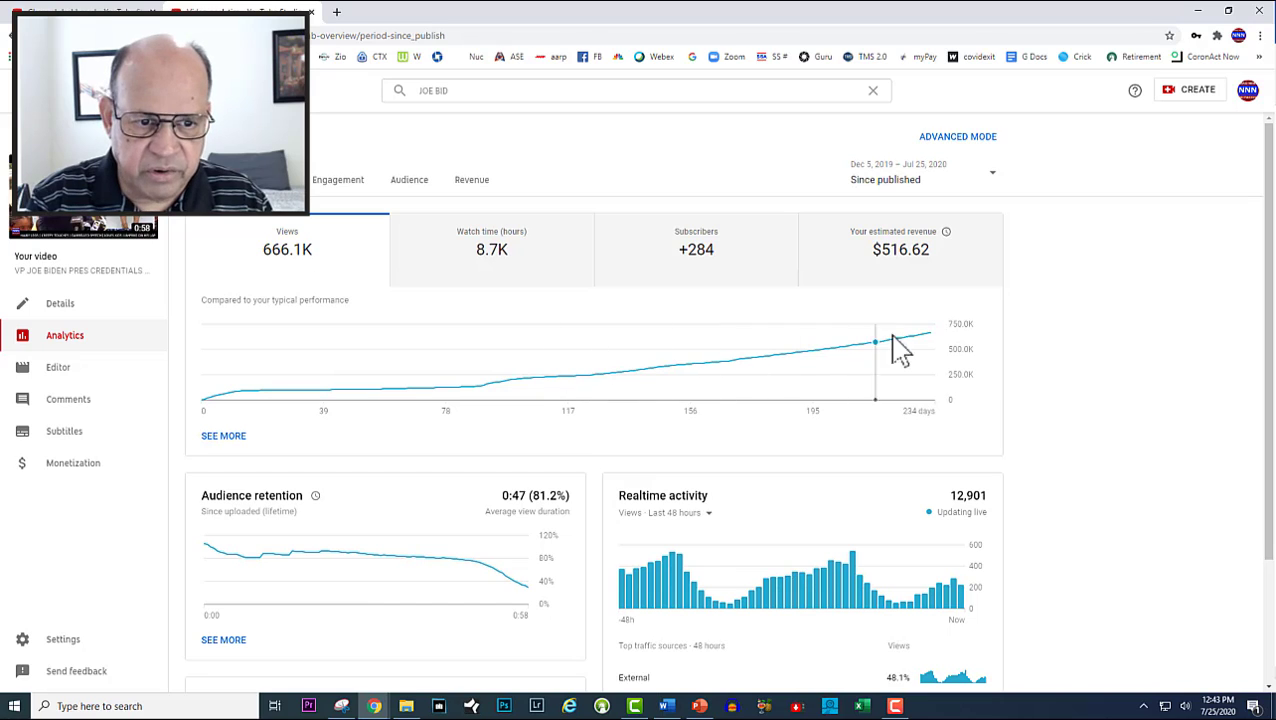
{"action": "mouse_move", "coordinate": [920, 440]}
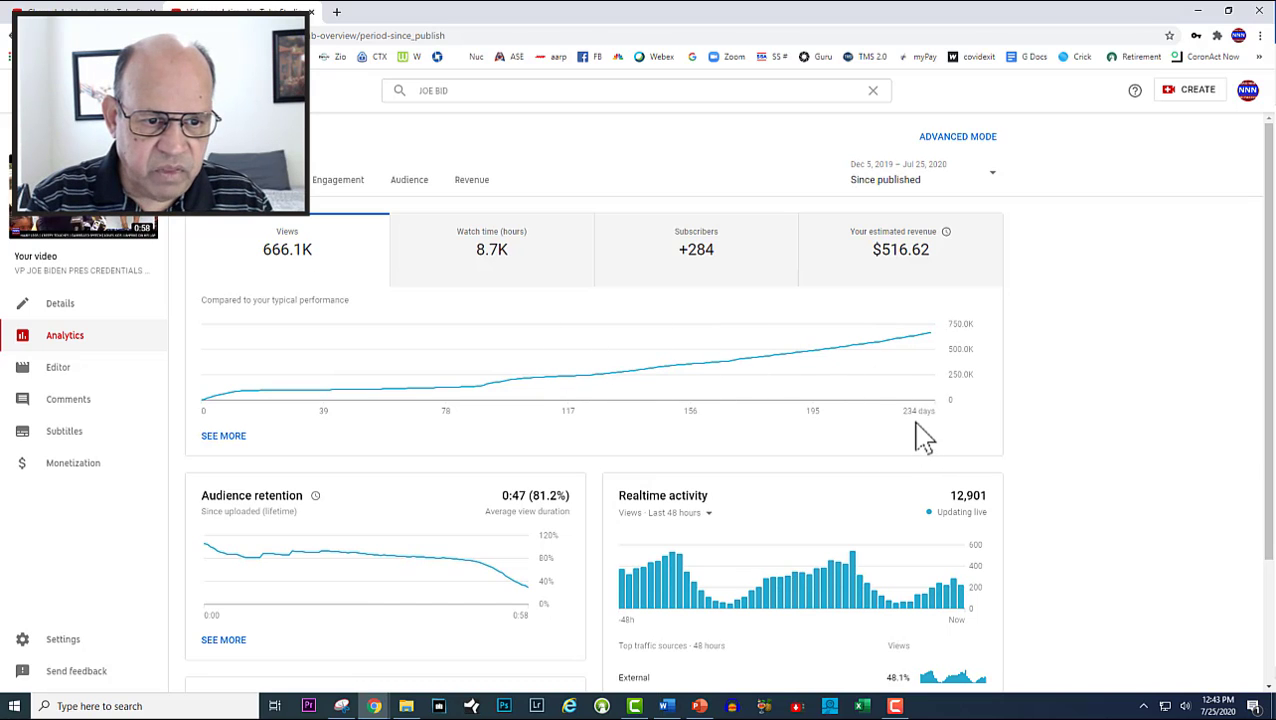
{"action": "mouse_move", "coordinate": [936, 360]}
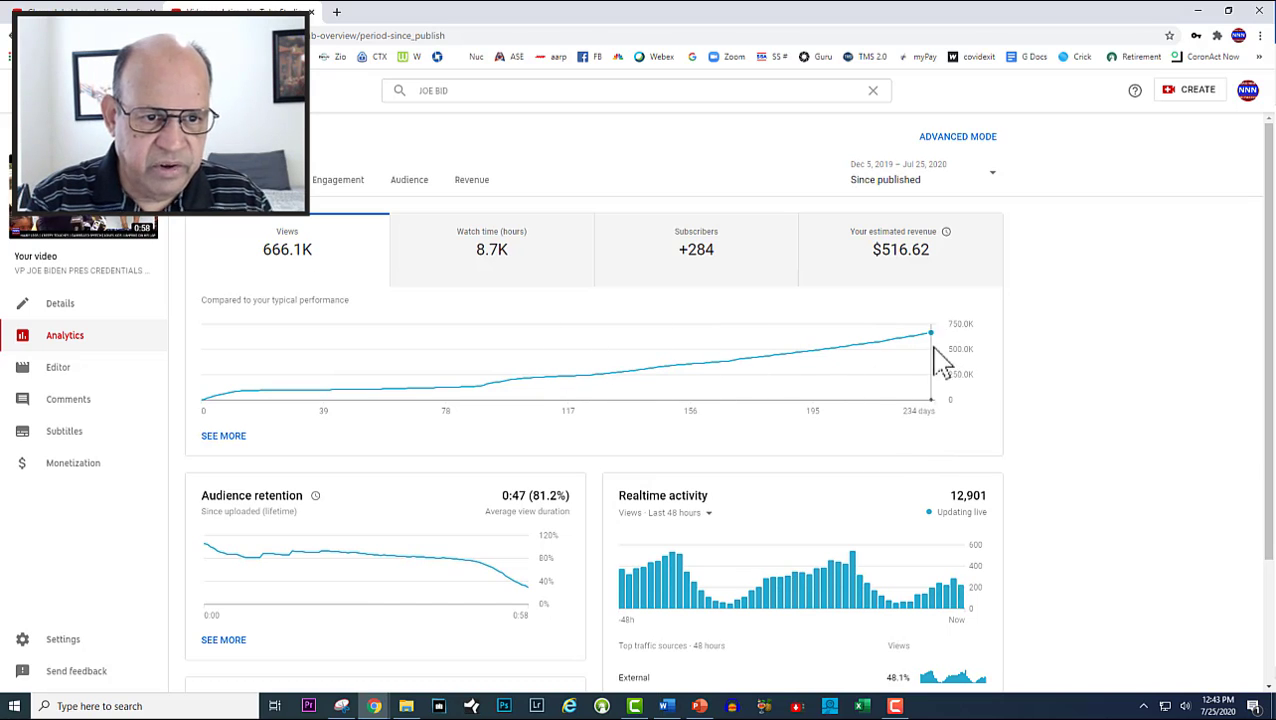
{"action": "mouse_move", "coordinate": [932, 332]}
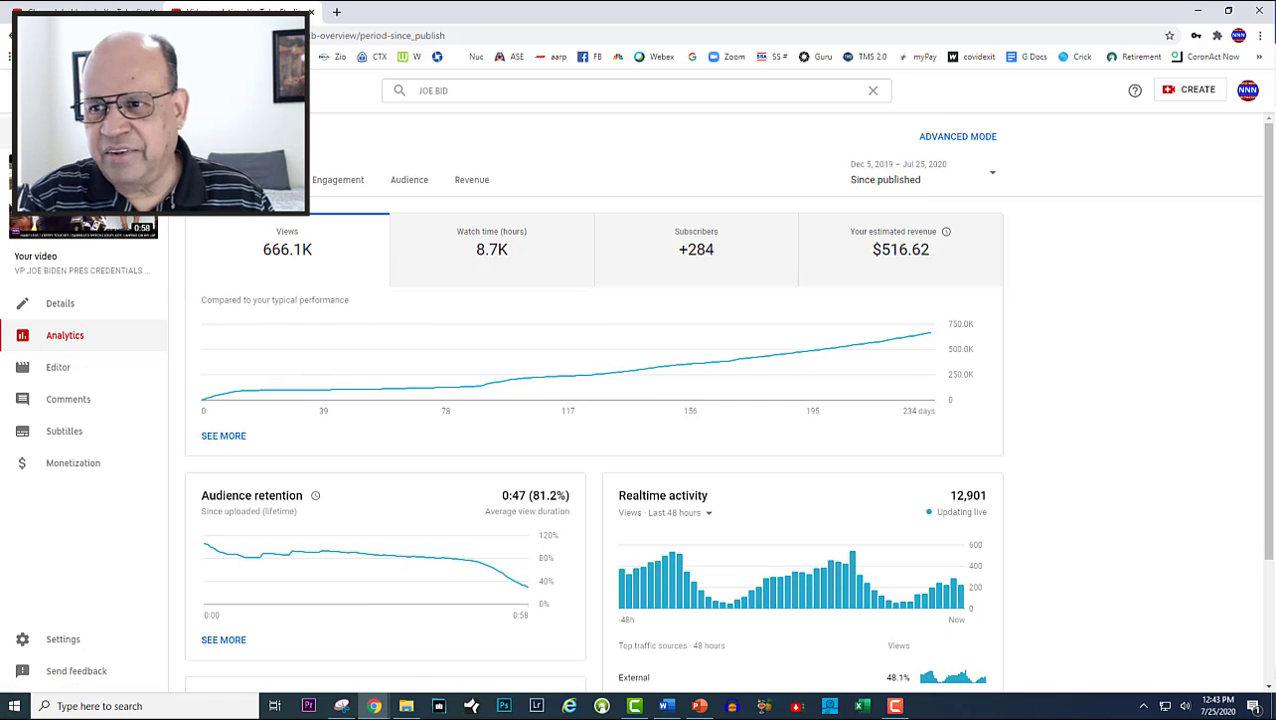
Step: From the Joe Biden search results, view comments on the Gaffes World Champion video
{"action": "left_click", "coordinate": [60, 304]}
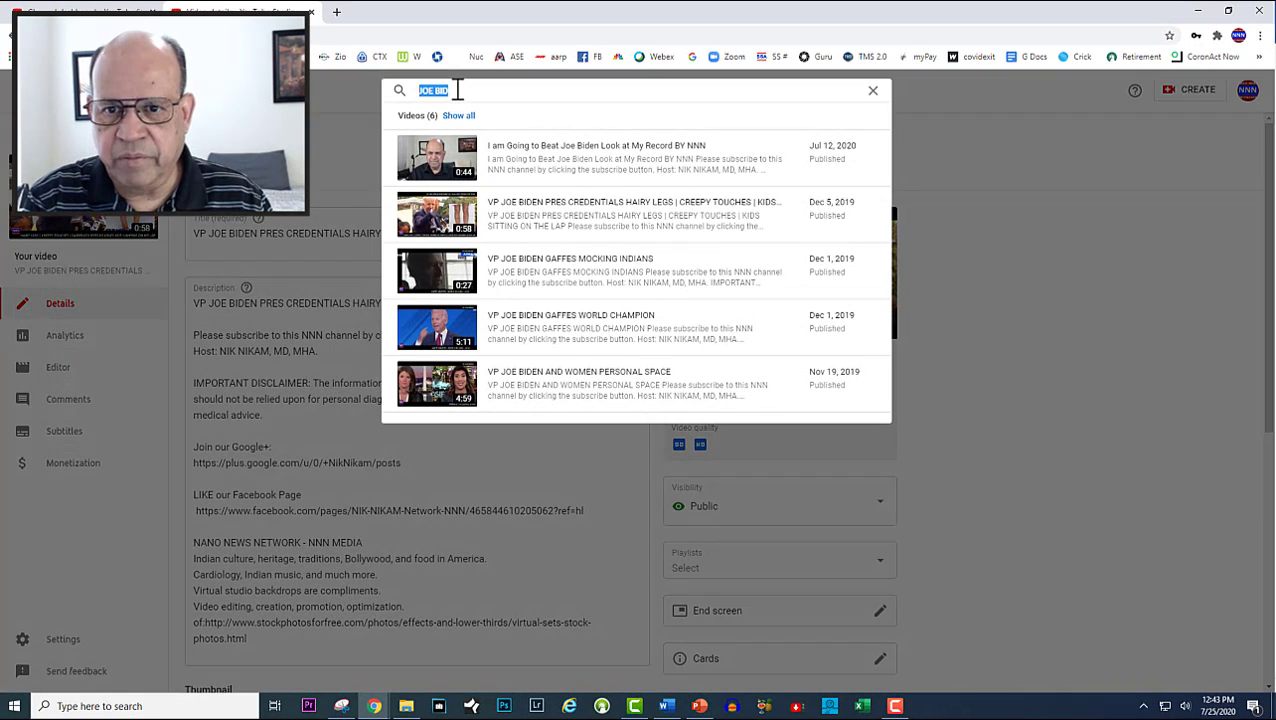
{"action": "mouse_move", "coordinate": [544, 236]}
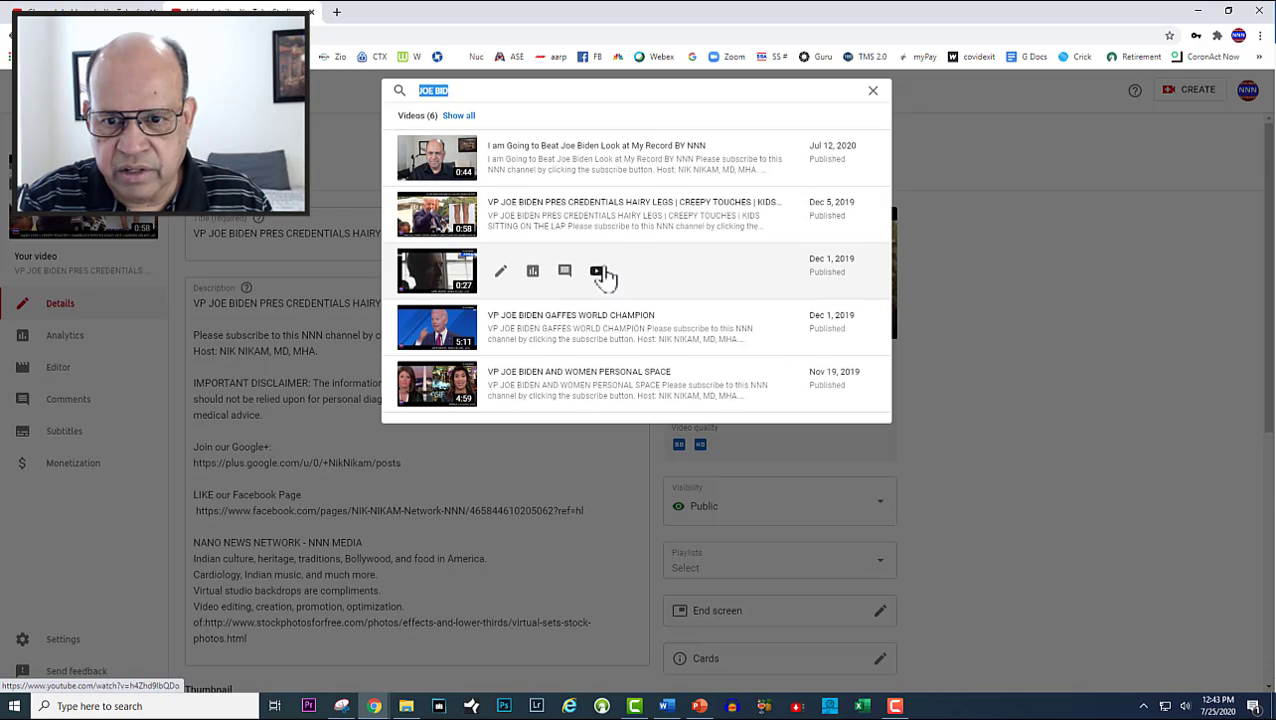
{"action": "mouse_move", "coordinate": [564, 328]}
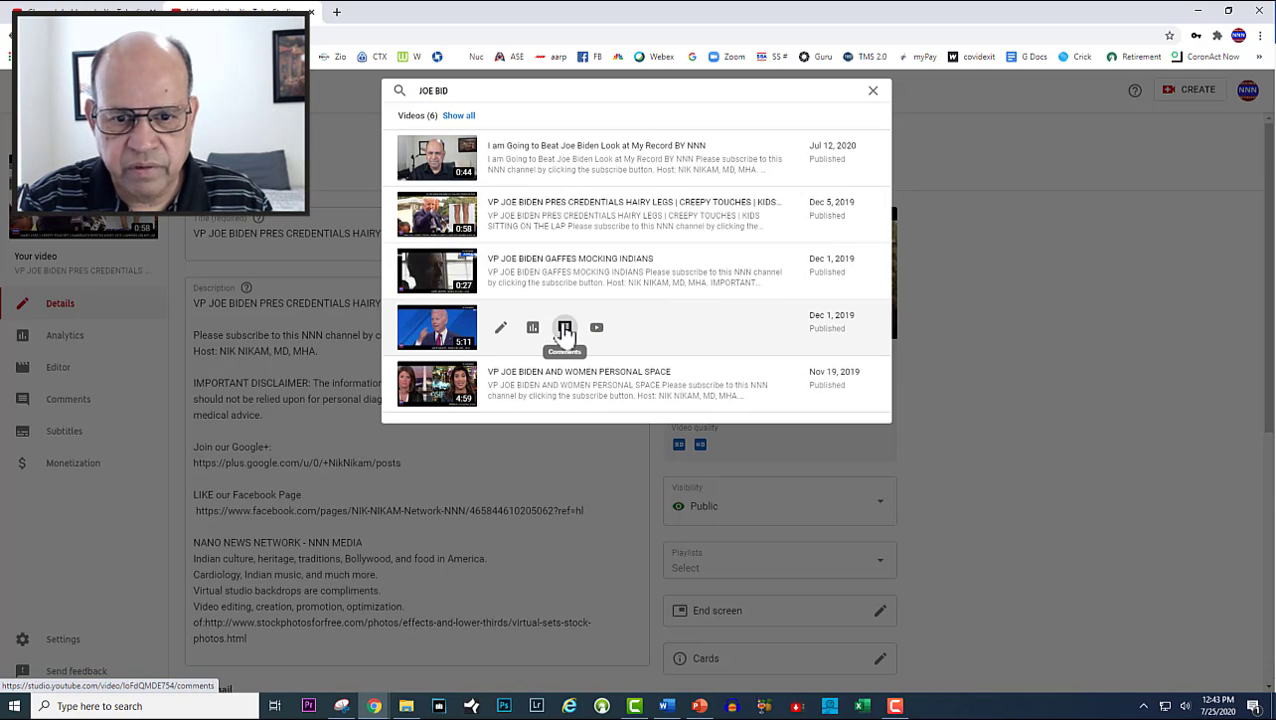
{"action": "left_click", "coordinate": [564, 328]}
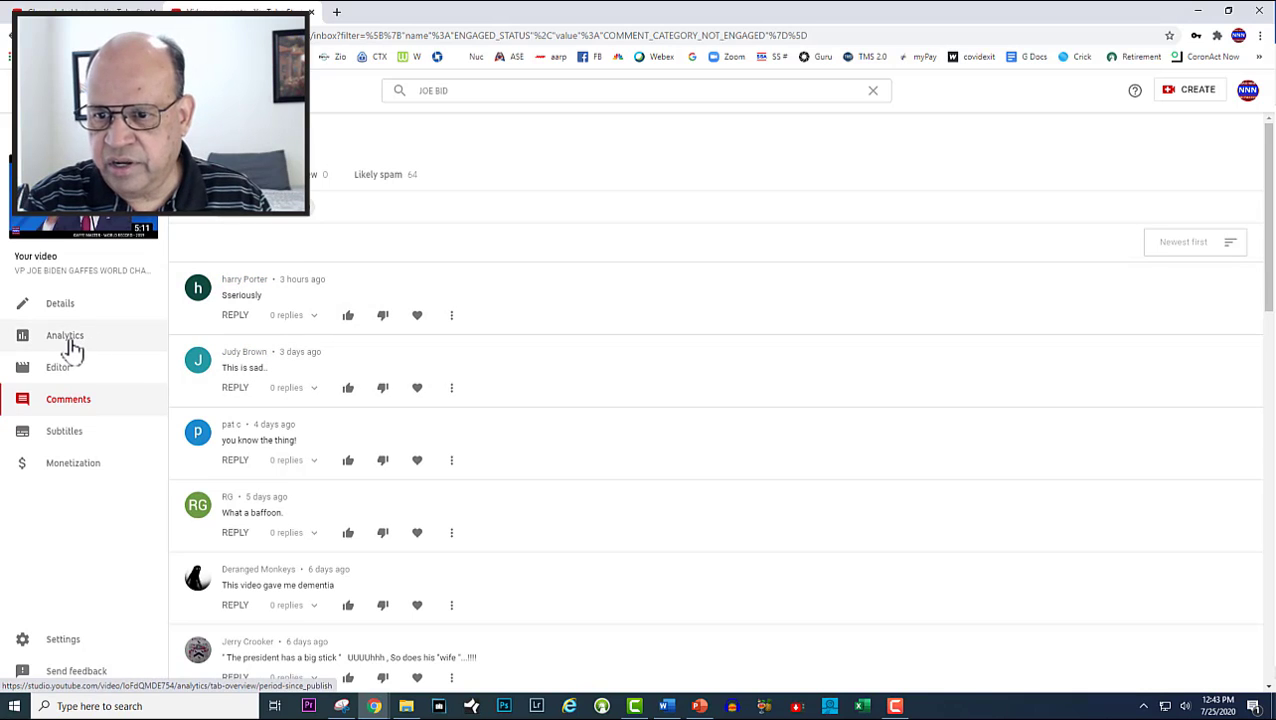
Step: View the Gaffes World Champion video's analytics: 481.1K views, $317.79 revenue
{"action": "left_click", "coordinate": [64, 336]}
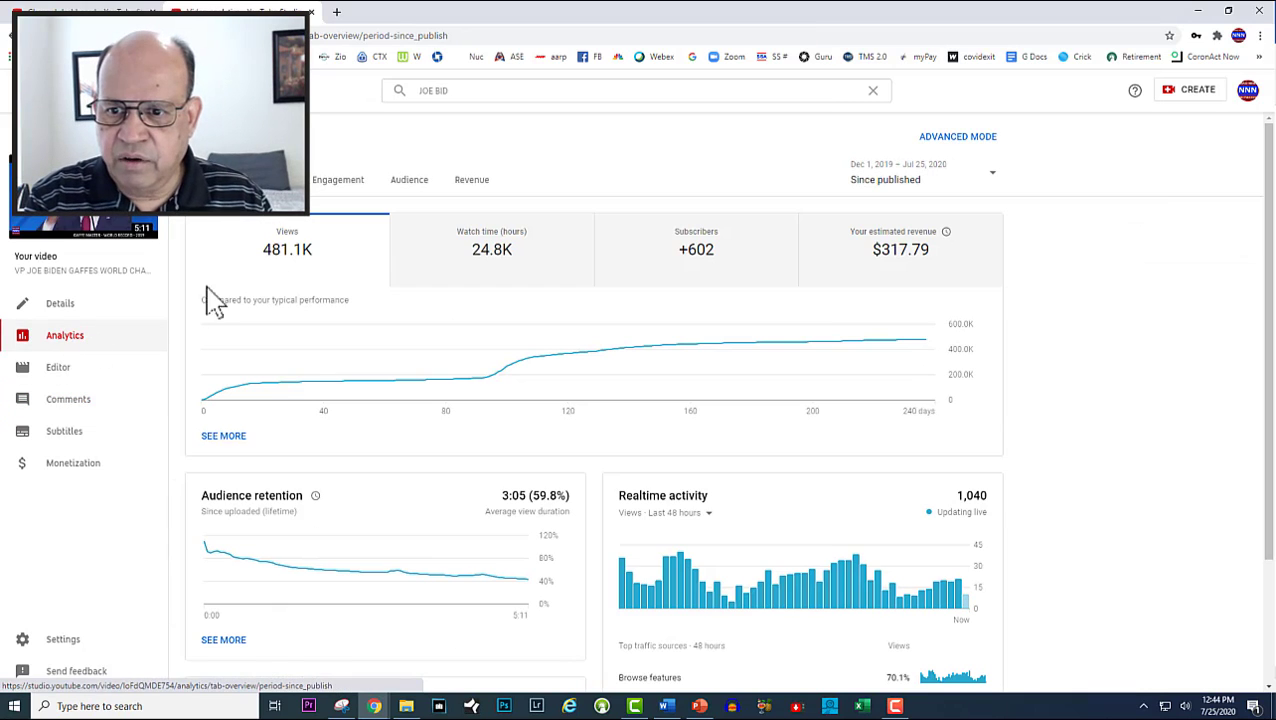
{"action": "mouse_move", "coordinate": [456, 336]}
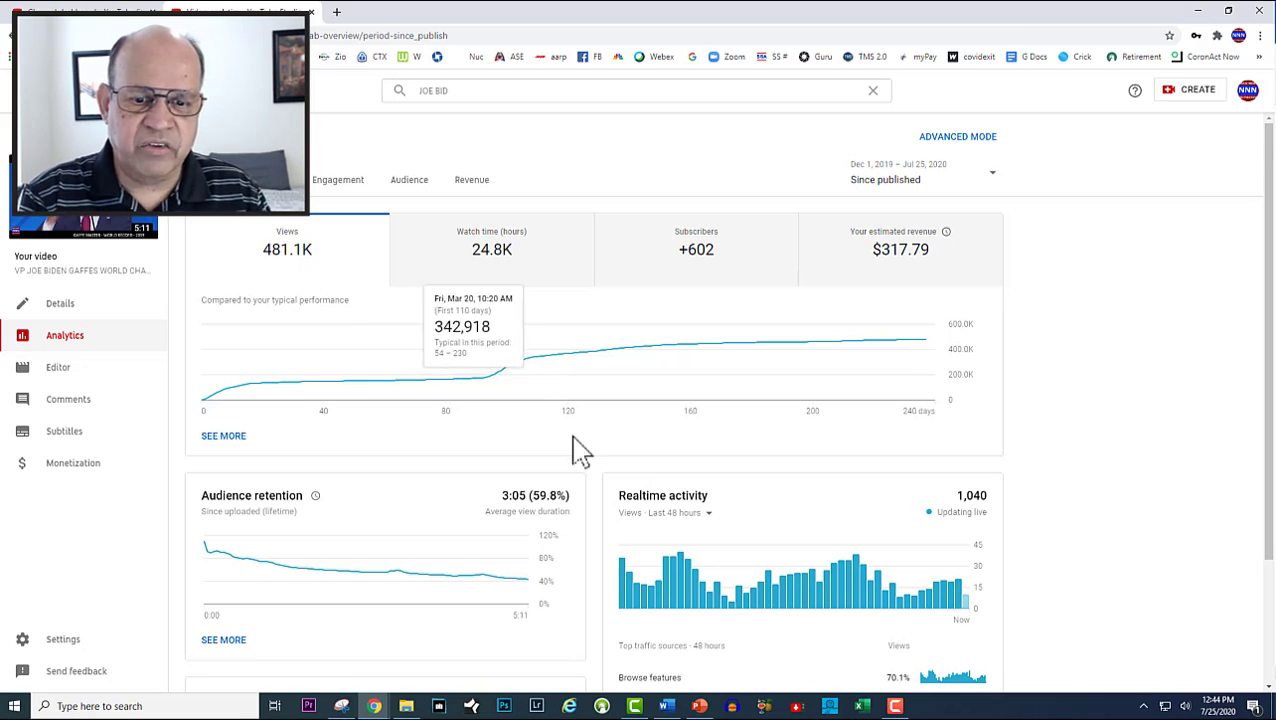
{"action": "mouse_move", "coordinate": [722, 608]}
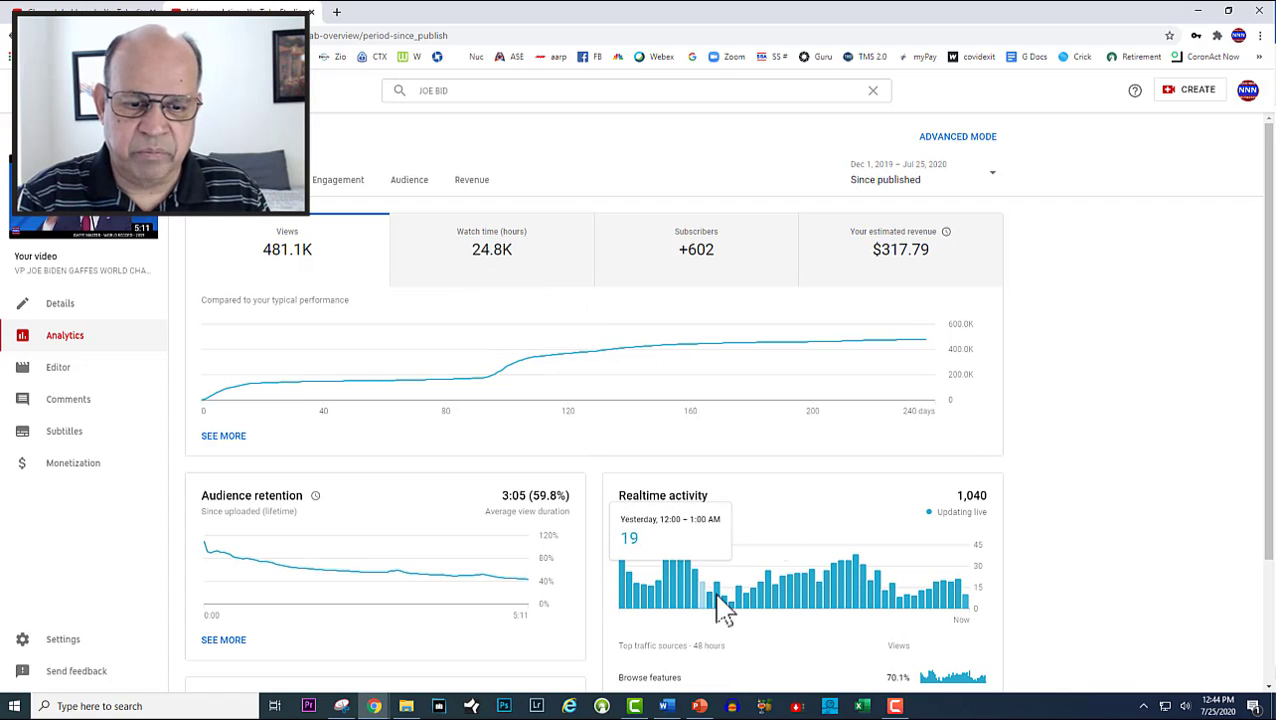
{"action": "mouse_move", "coordinate": [888, 588]}
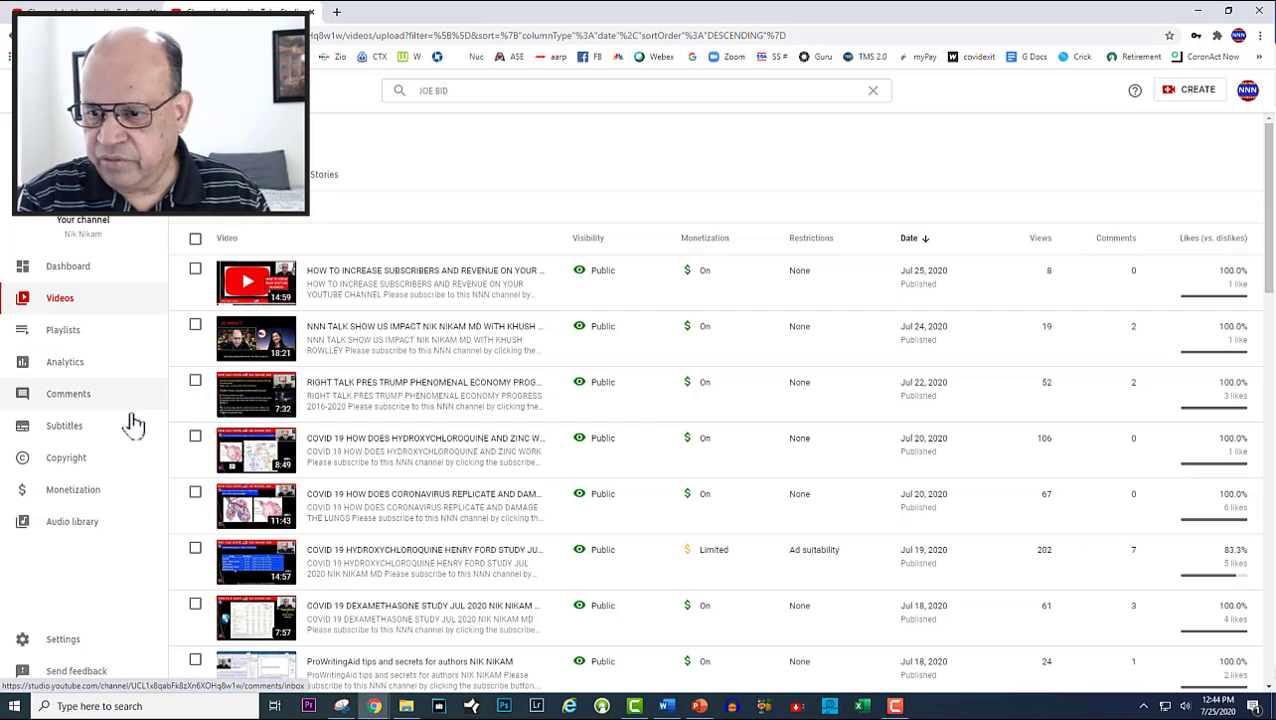
{"action": "mouse_move", "coordinate": [72, 488]}
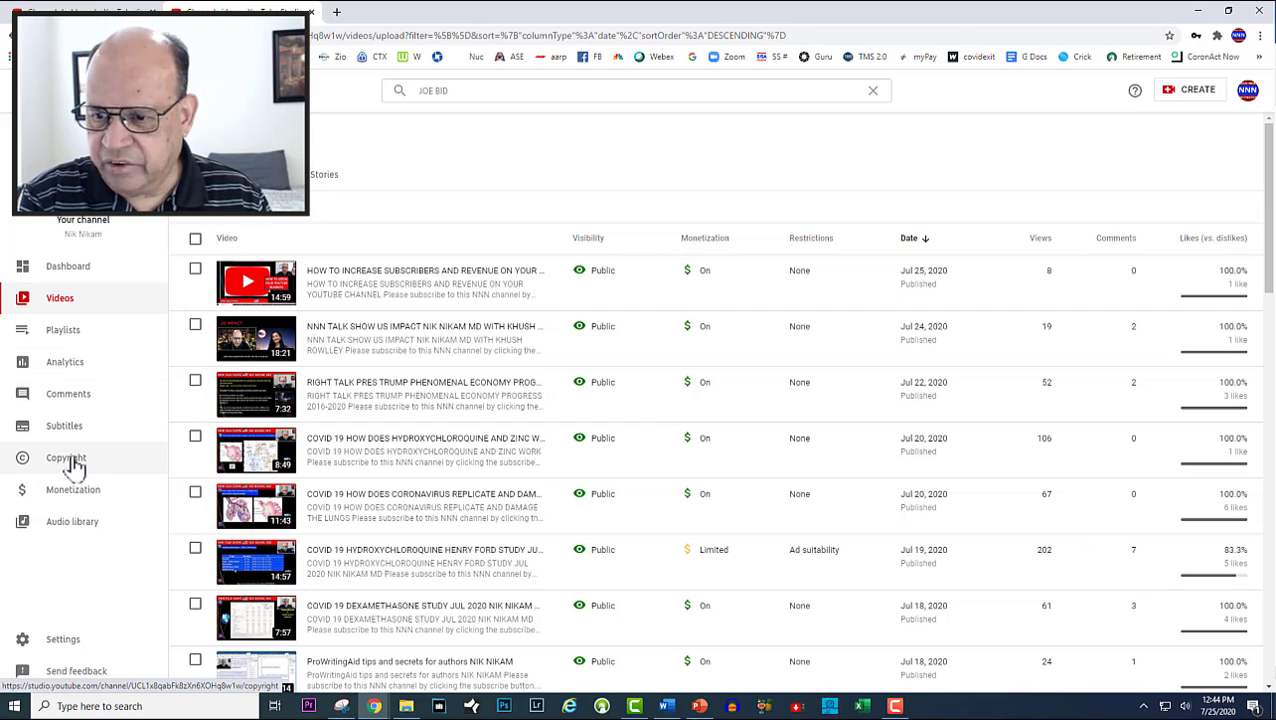
{"action": "left_click", "coordinate": [66, 458]}
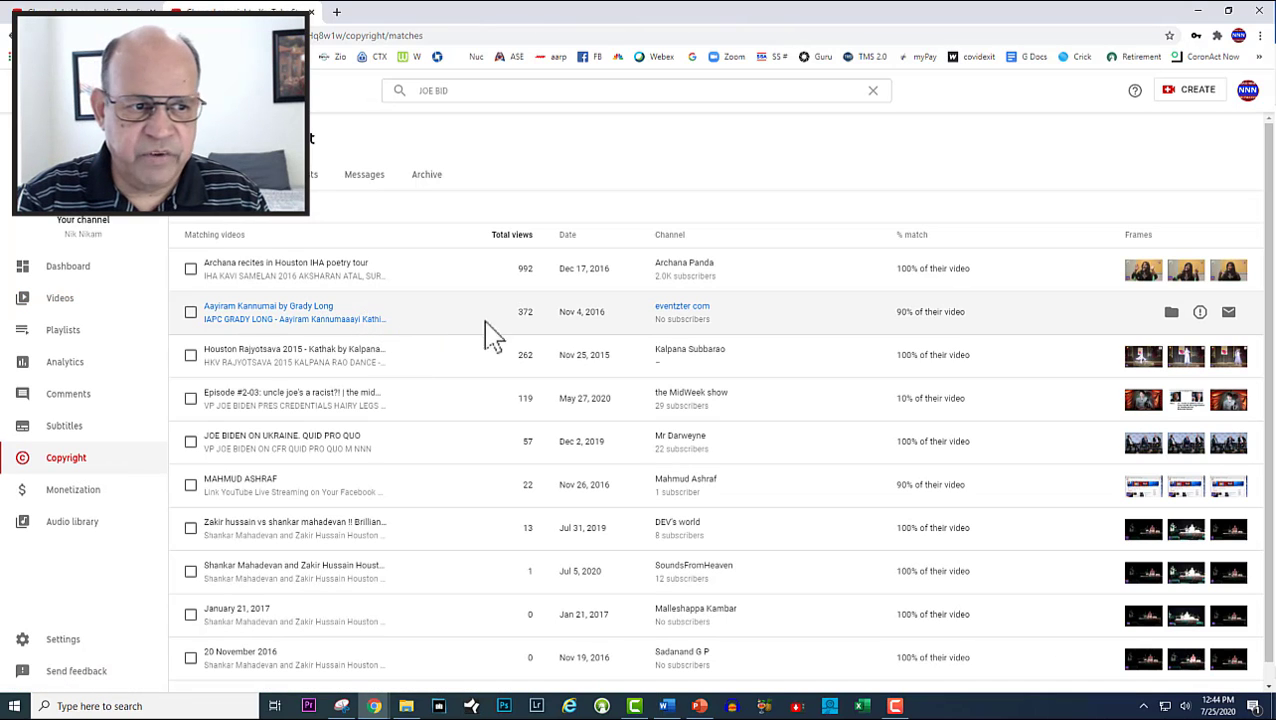
{"action": "mouse_move", "coordinate": [548, 338]}
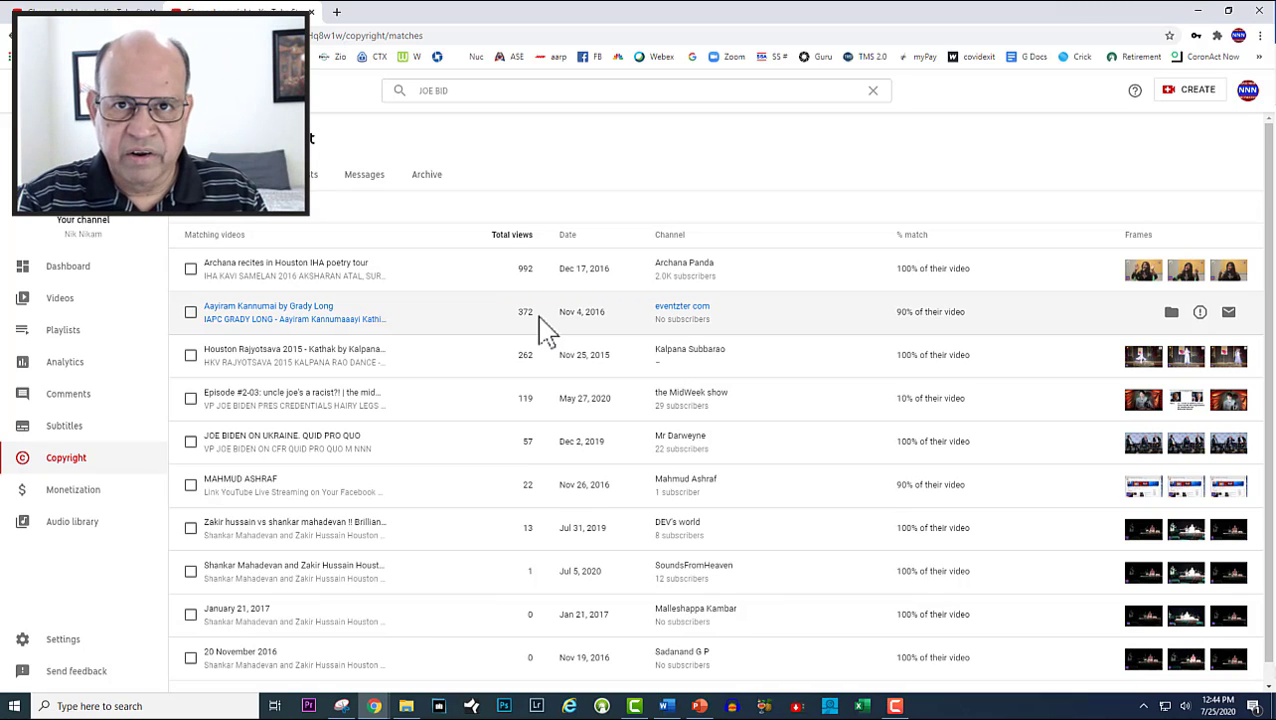
{"action": "mouse_move", "coordinate": [400, 352]}
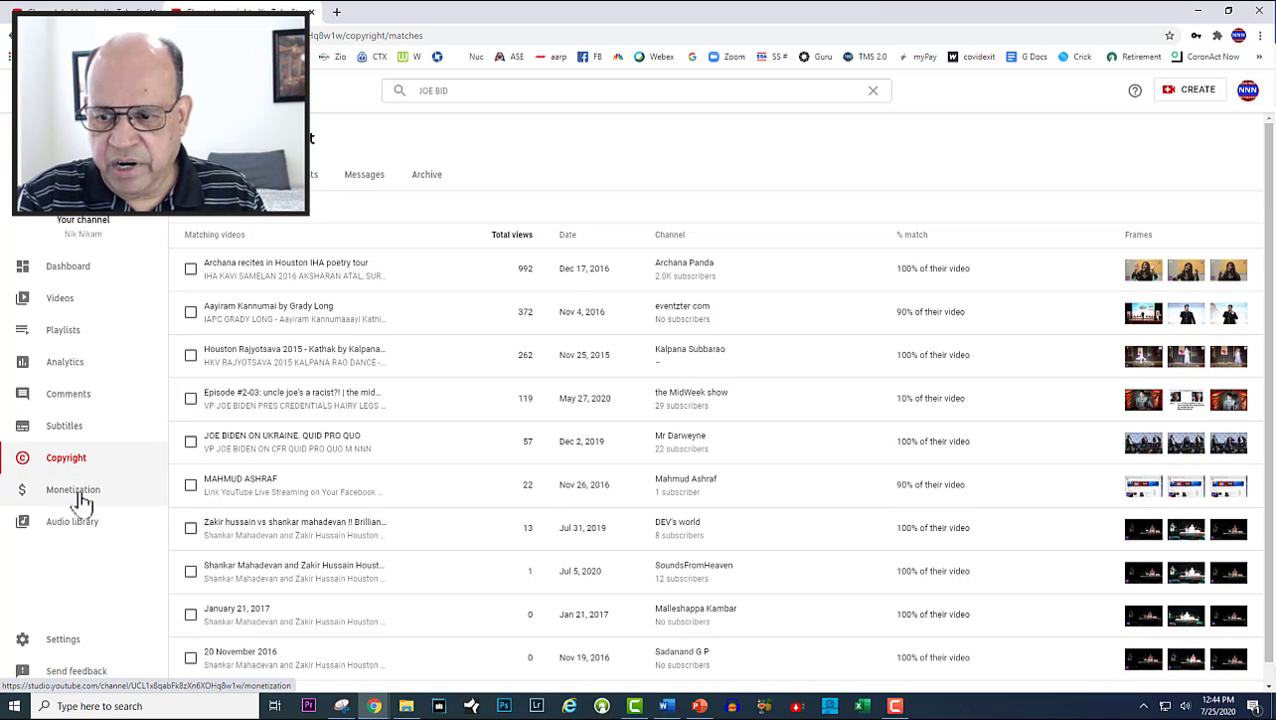
Step: Go to the Monetization page with video advertising, merchandise and Supers options
{"action": "left_click", "coordinate": [72, 488]}
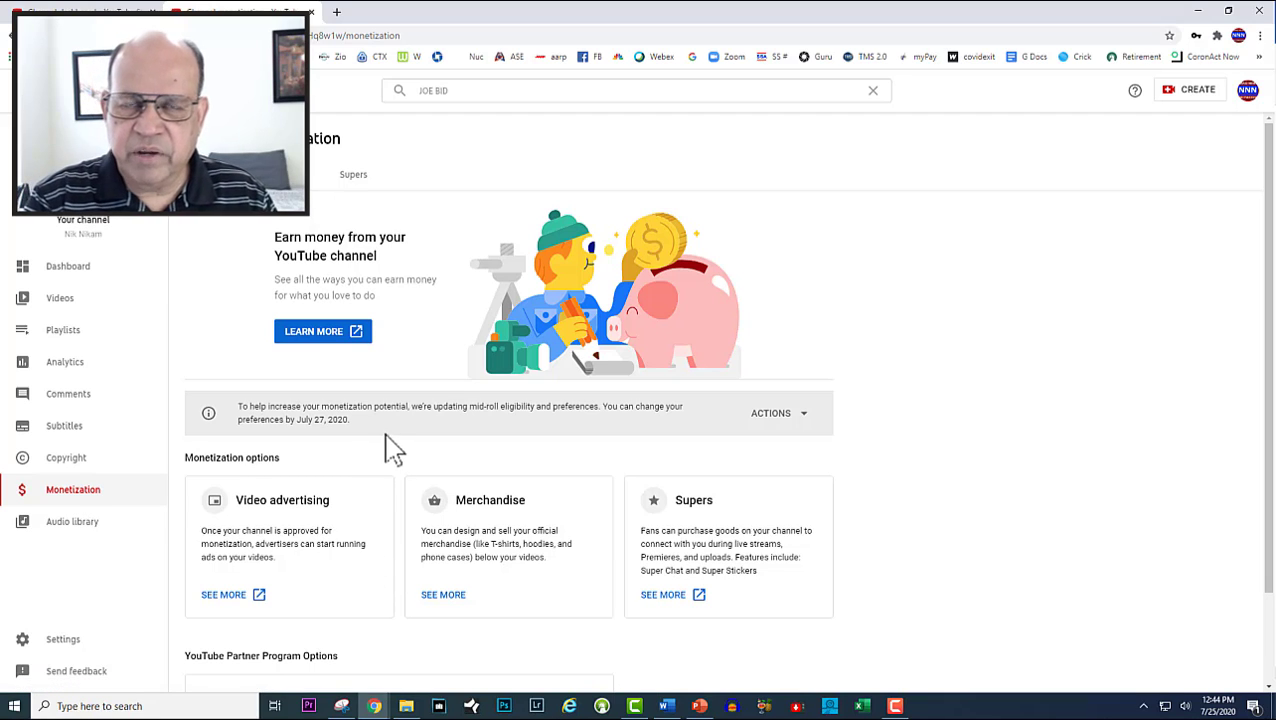
{"action": "mouse_move", "coordinate": [420, 328]}
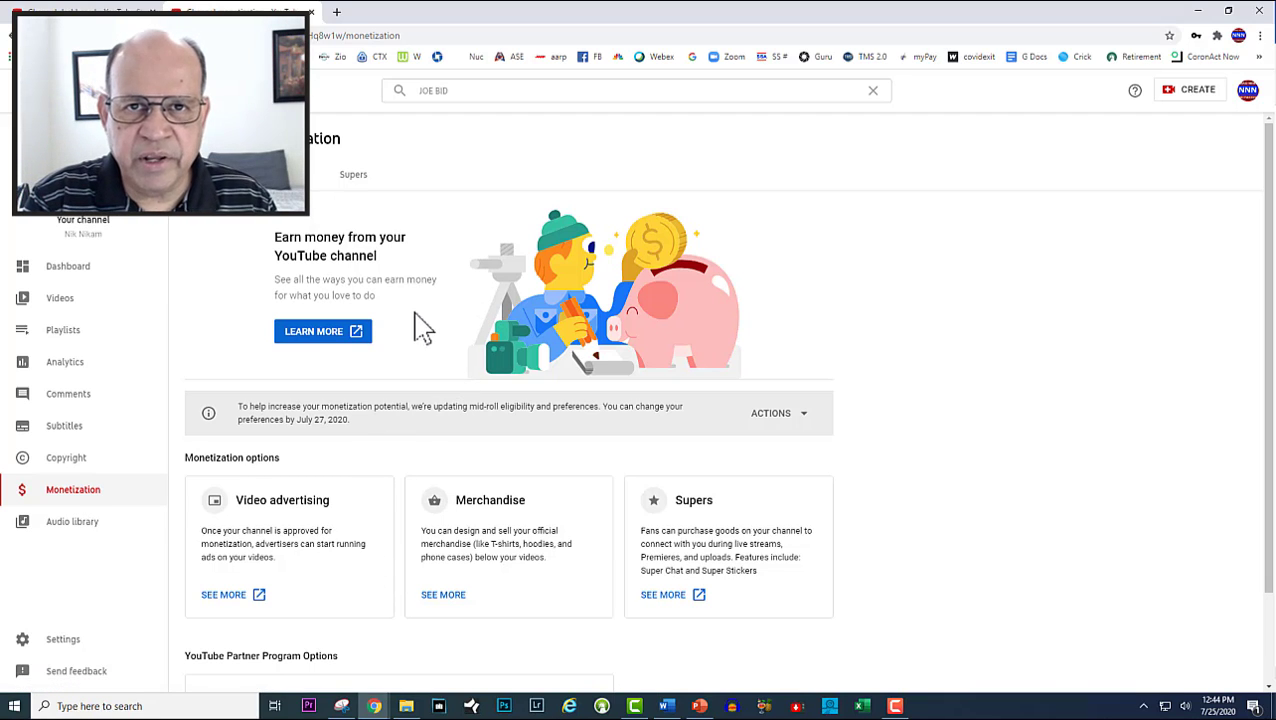
{"action": "mouse_move", "coordinate": [936, 338]}
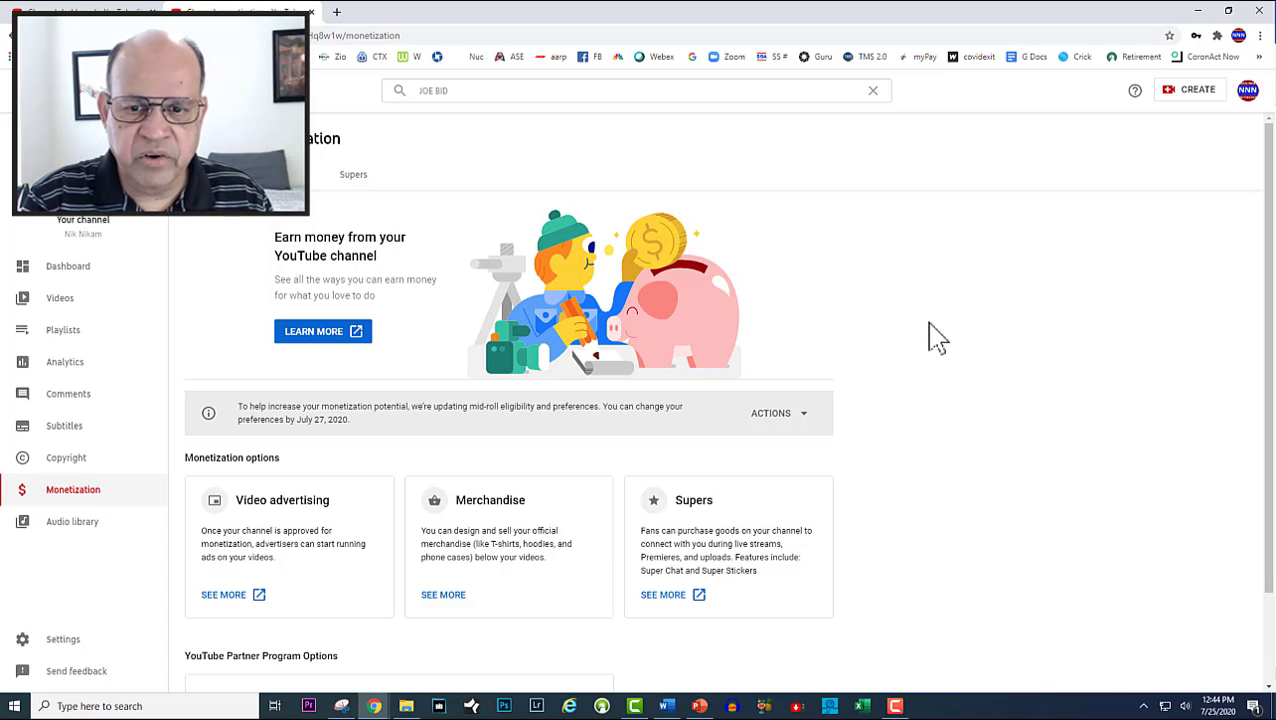
{"action": "mouse_move", "coordinate": [512, 392]}
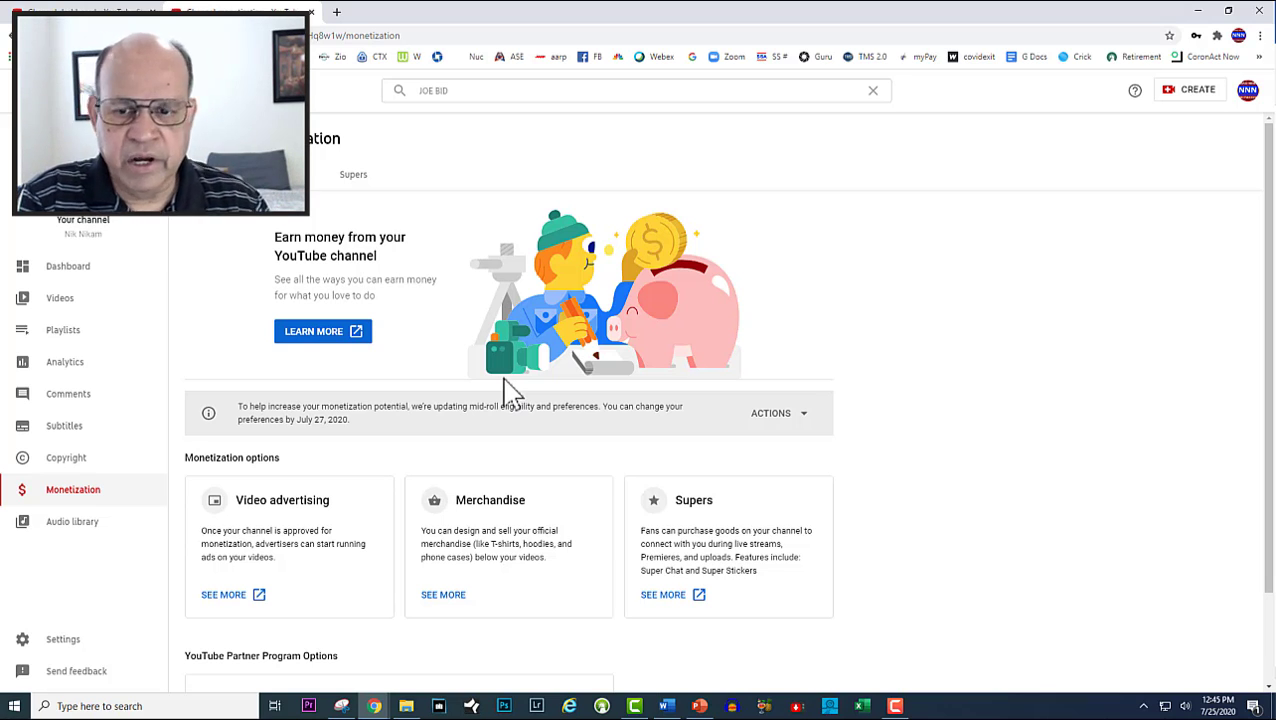
{"action": "mouse_move", "coordinate": [244, 460]}
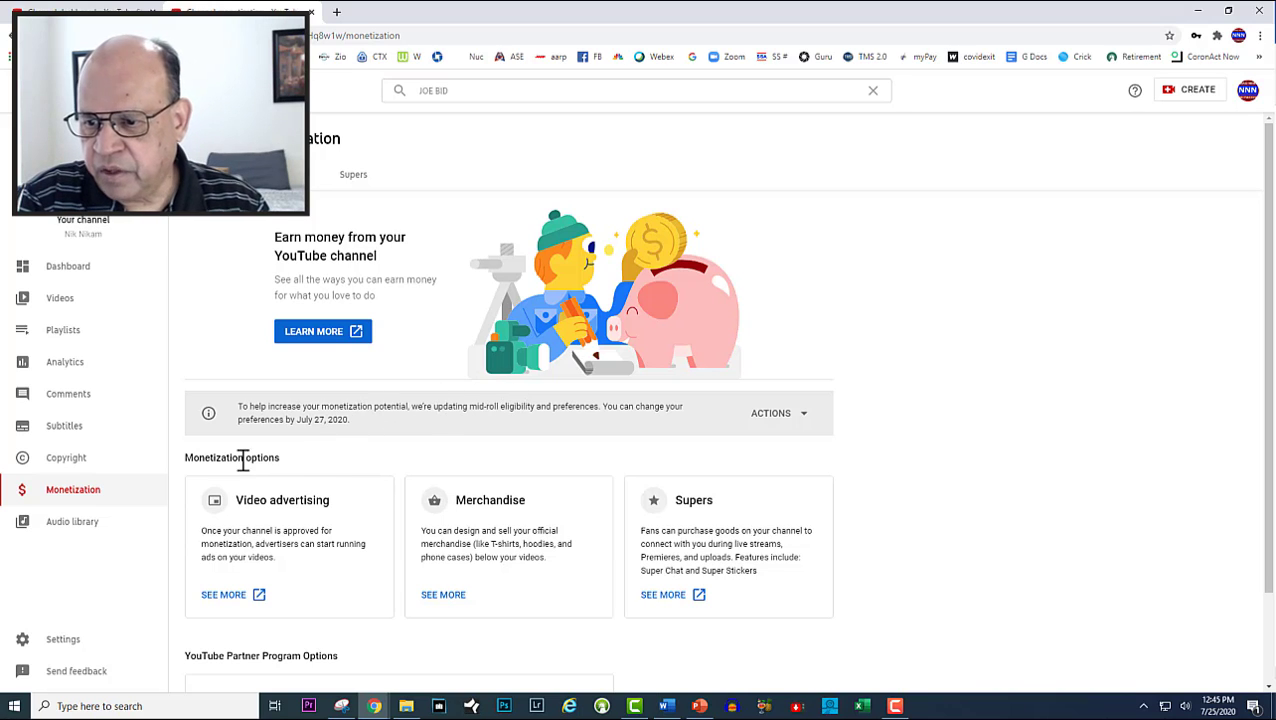
{"action": "mouse_move", "coordinate": [64, 330]}
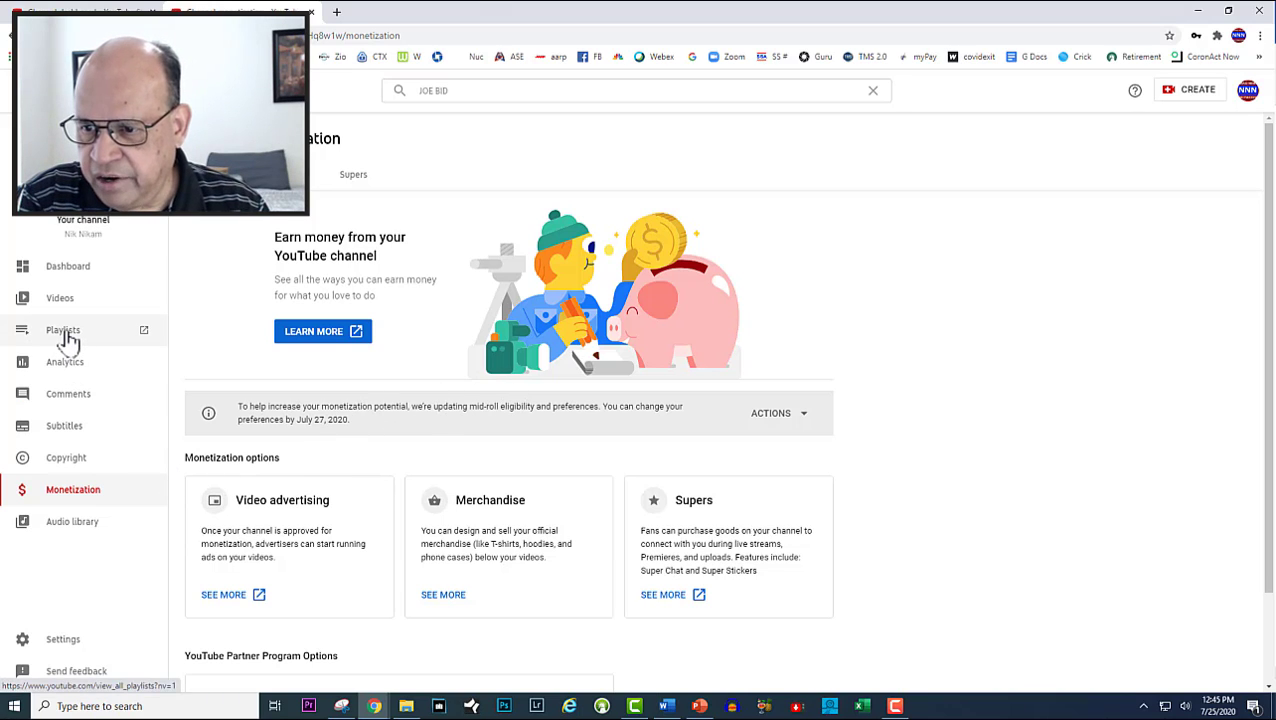
Step: Browse the channel's playlists, such as COVID-19 pandemic, cardiology trials and echo board questions
{"action": "left_click", "coordinate": [62, 330]}
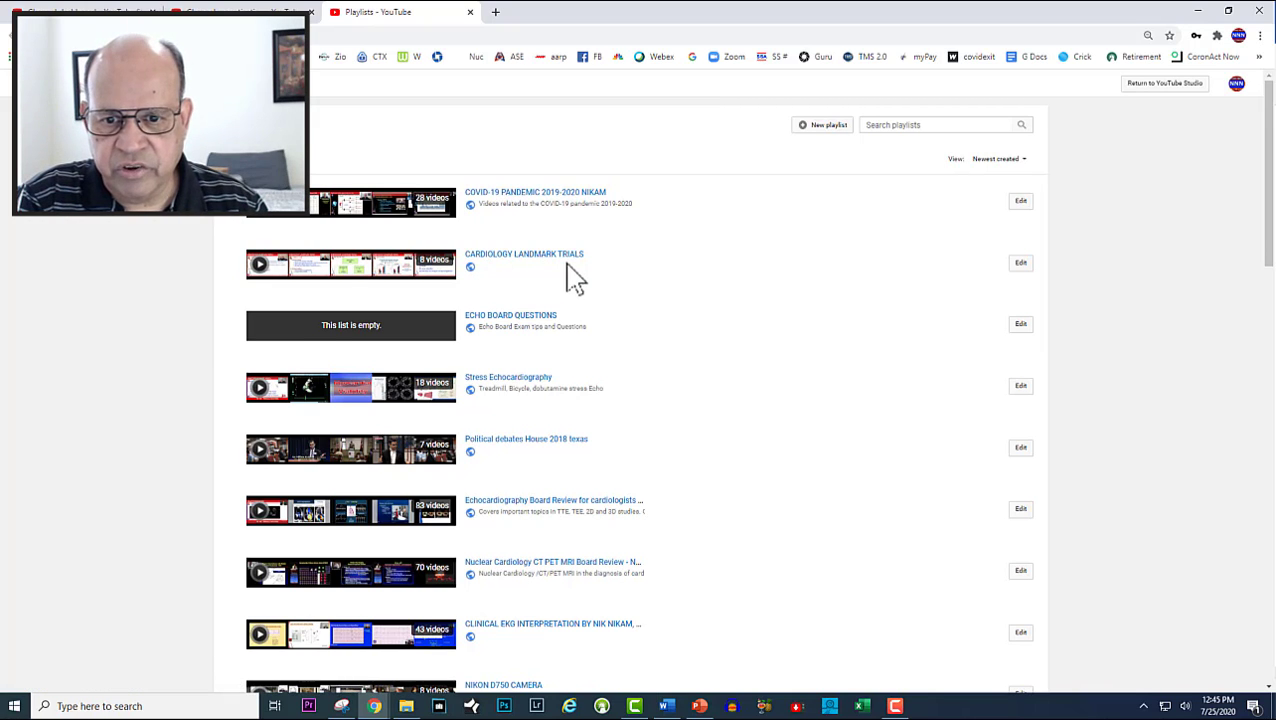
{"action": "scroll", "scroll_direction": "down", "scroll_amount": 3}
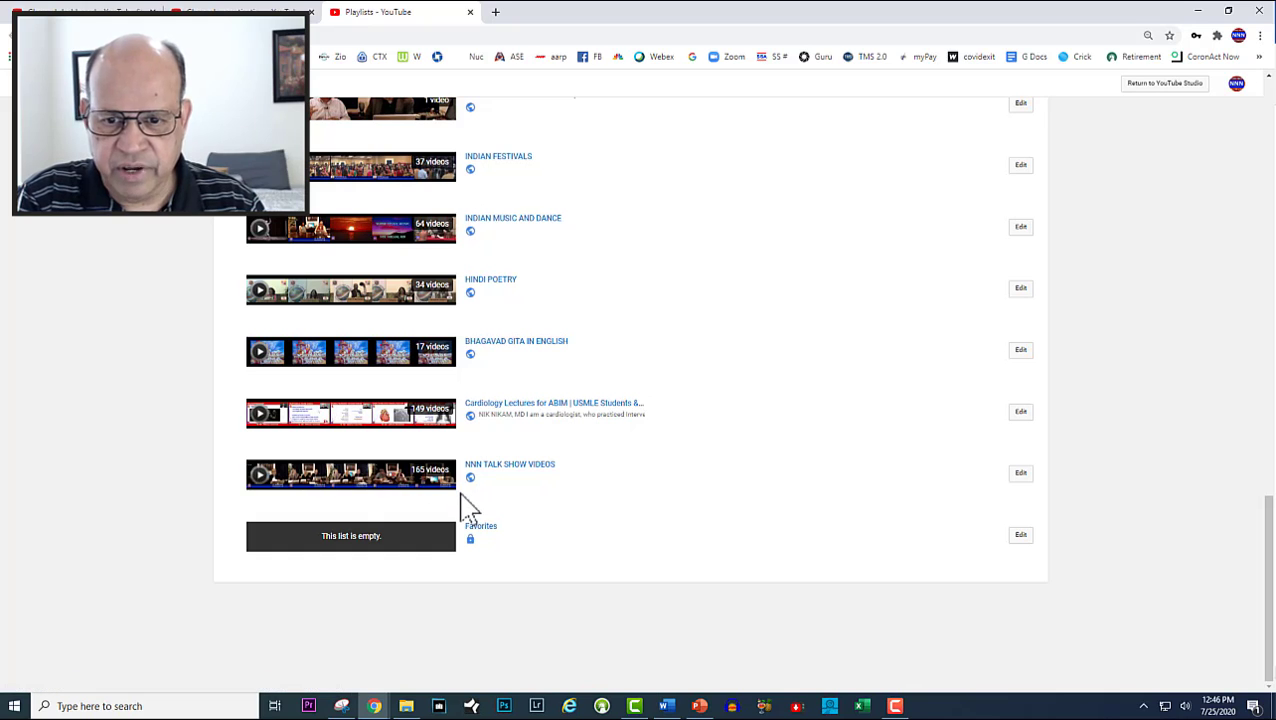
{"action": "scroll", "scroll_direction": "down", "scroll_amount": 3}
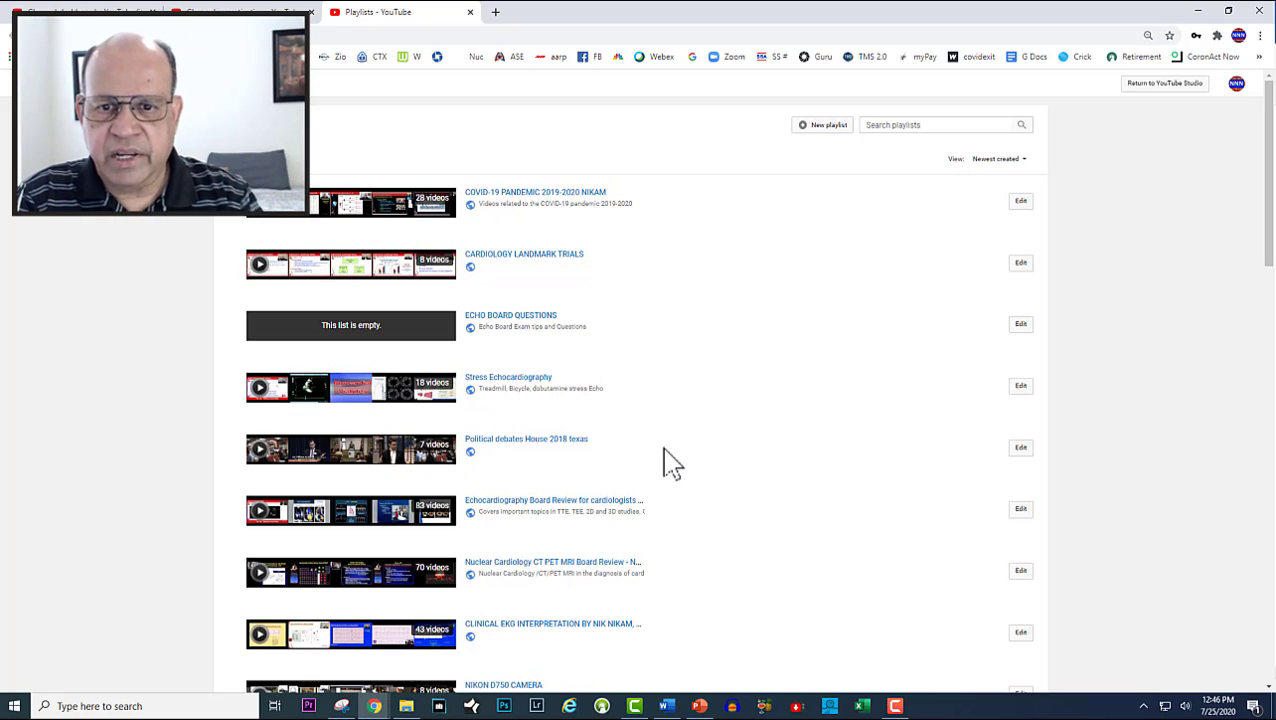
{"action": "mouse_move", "coordinate": [556, 230]}
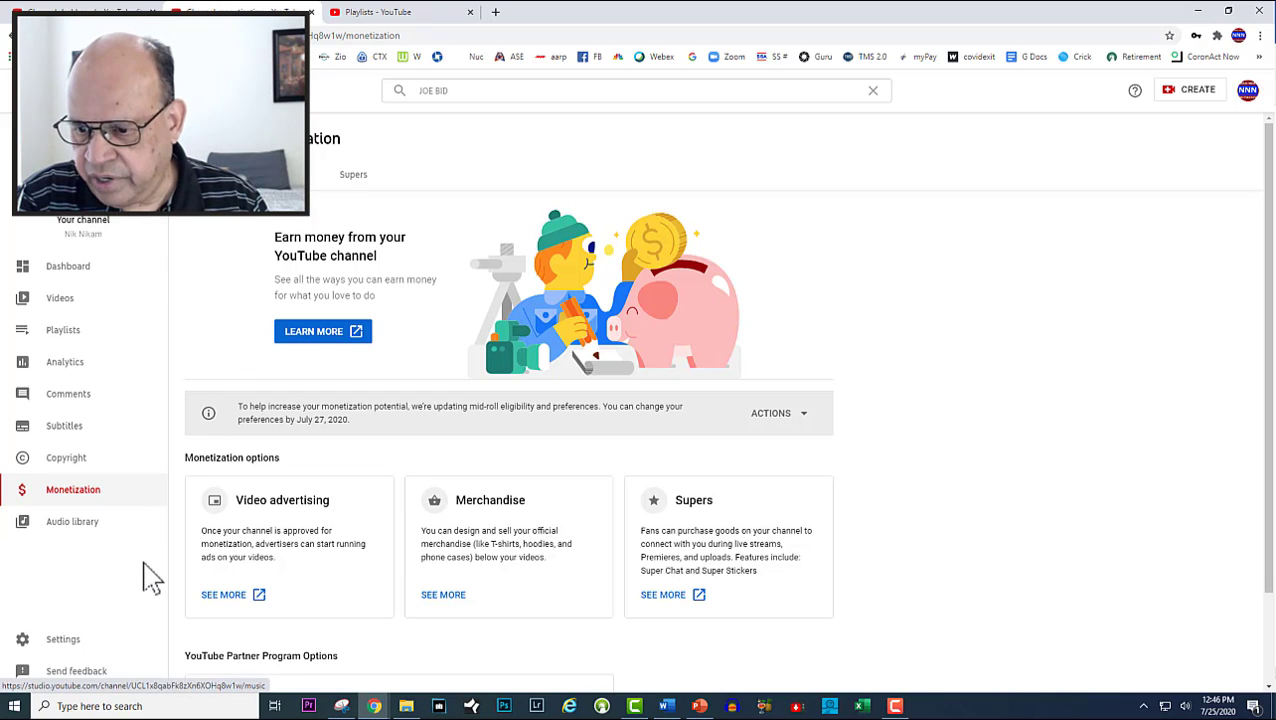
{"action": "mouse_move", "coordinate": [210, 320]}
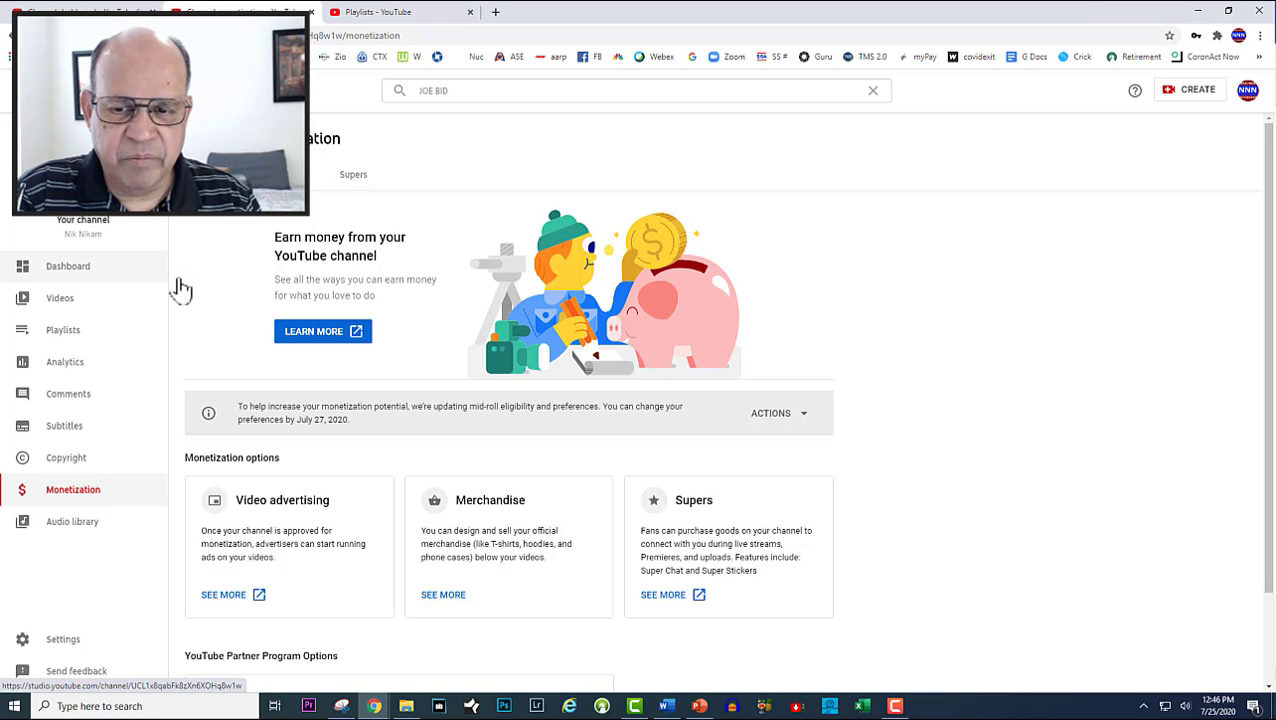
Step: Return to the Studio Videos list with the newest NNN talk show upload on top
{"action": "left_click", "coordinate": [60, 298]}
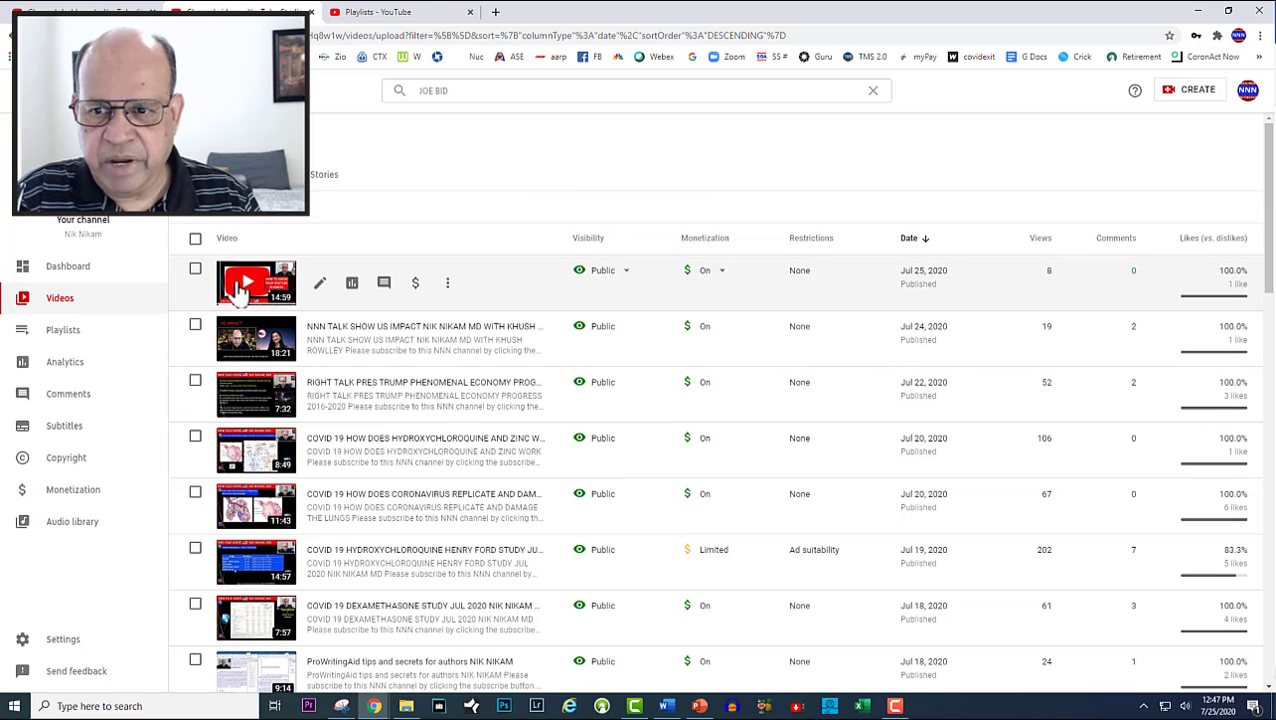
{"action": "mouse_move", "coordinate": [1076, 280]}
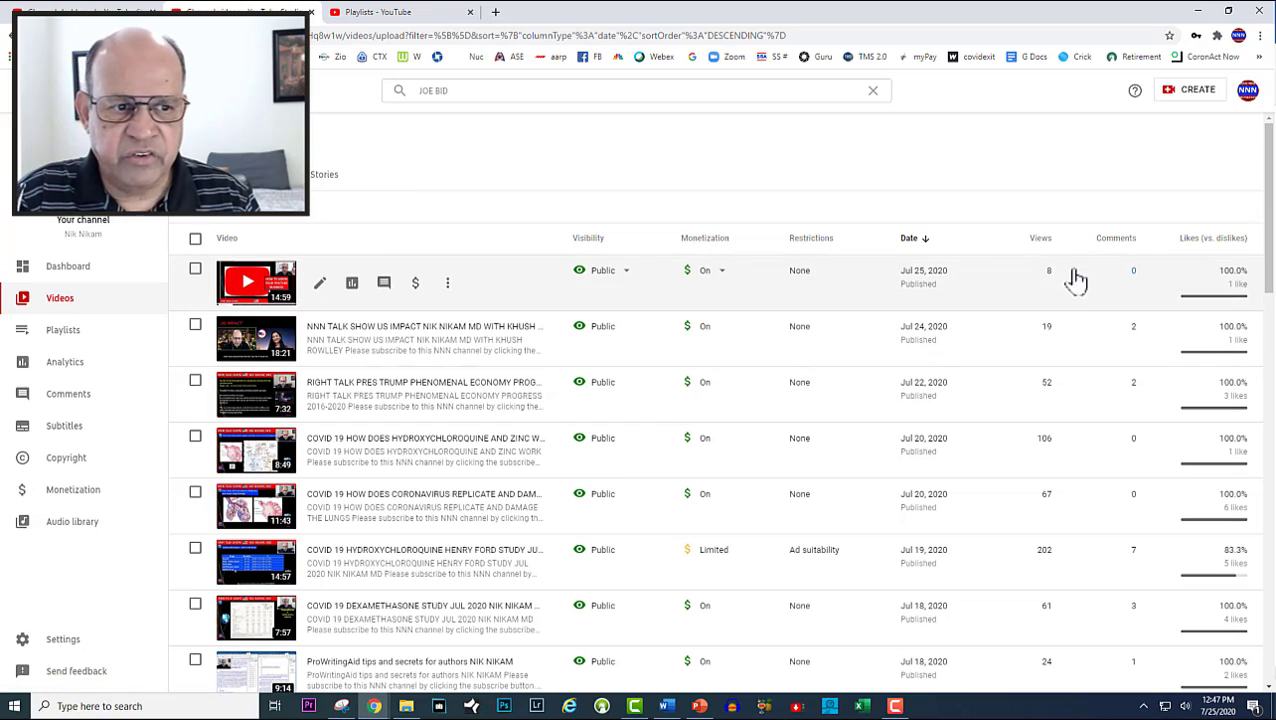
{"action": "mouse_move", "coordinate": [736, 270]}
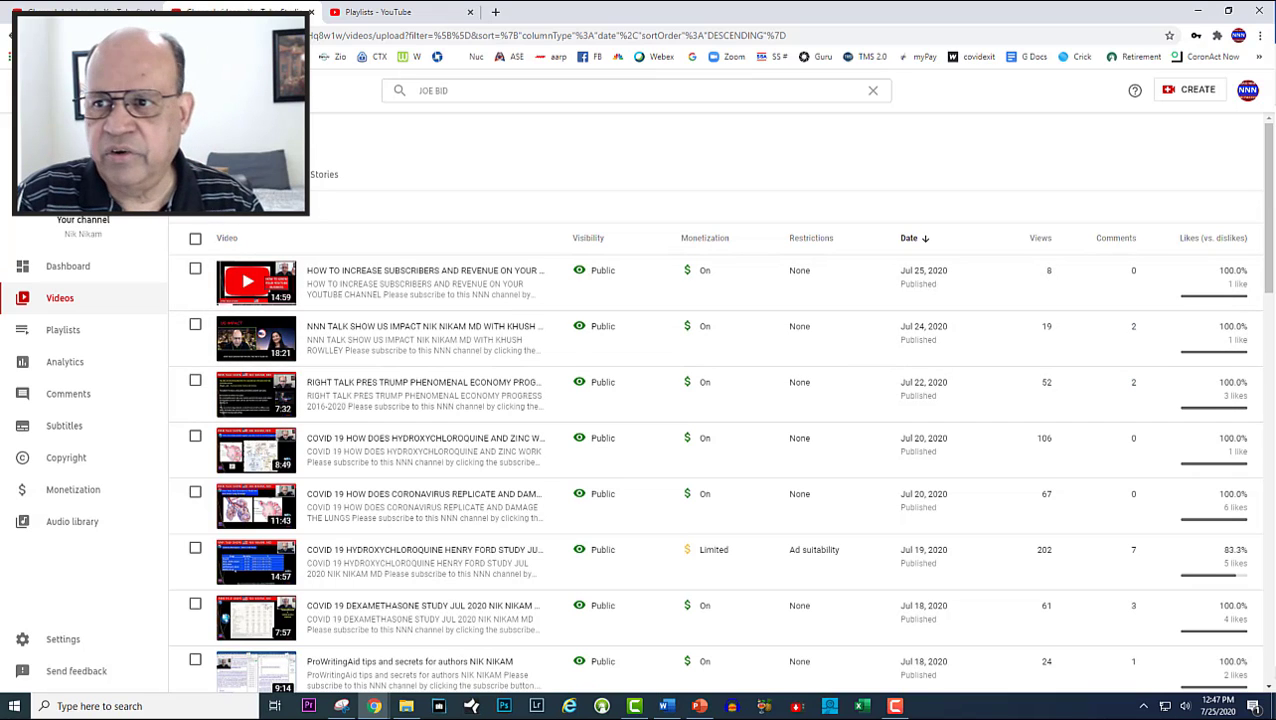
{"action": "mouse_move", "coordinate": [512, 184]}
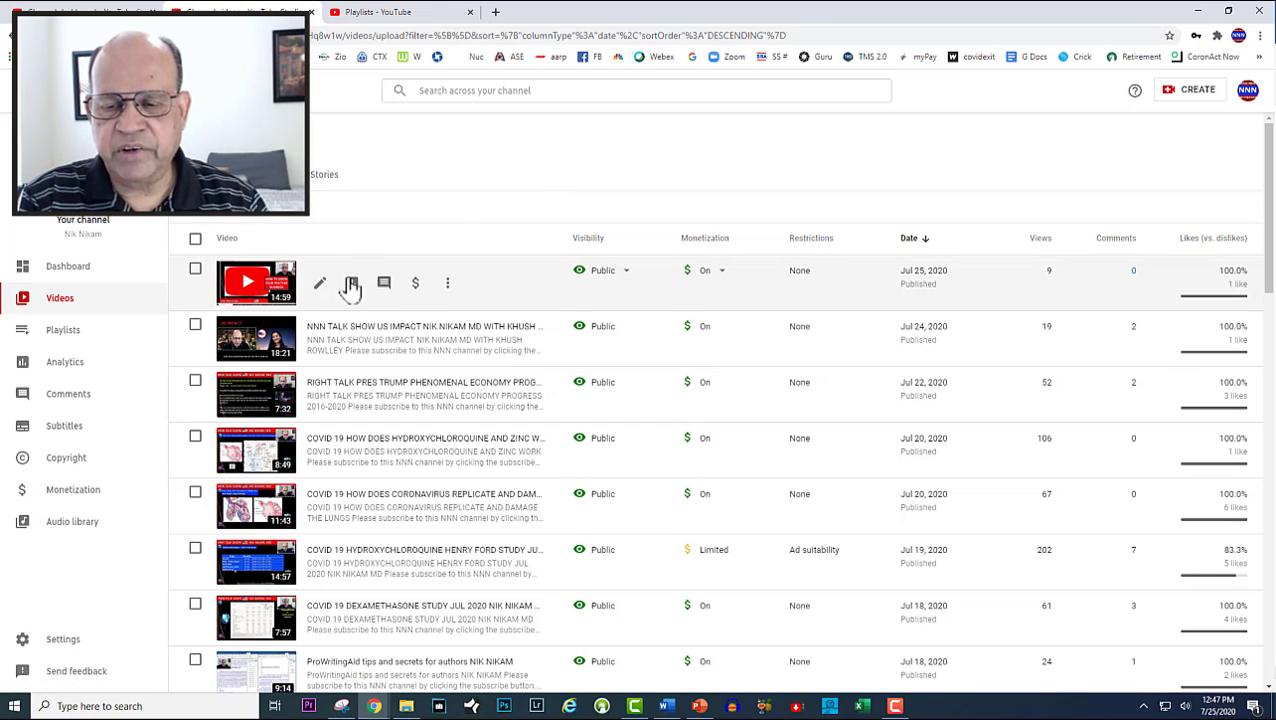
Step: Open the details page of the 'How to increase subscribers and revenue' video
{"action": "left_click", "coordinate": [320, 284]}
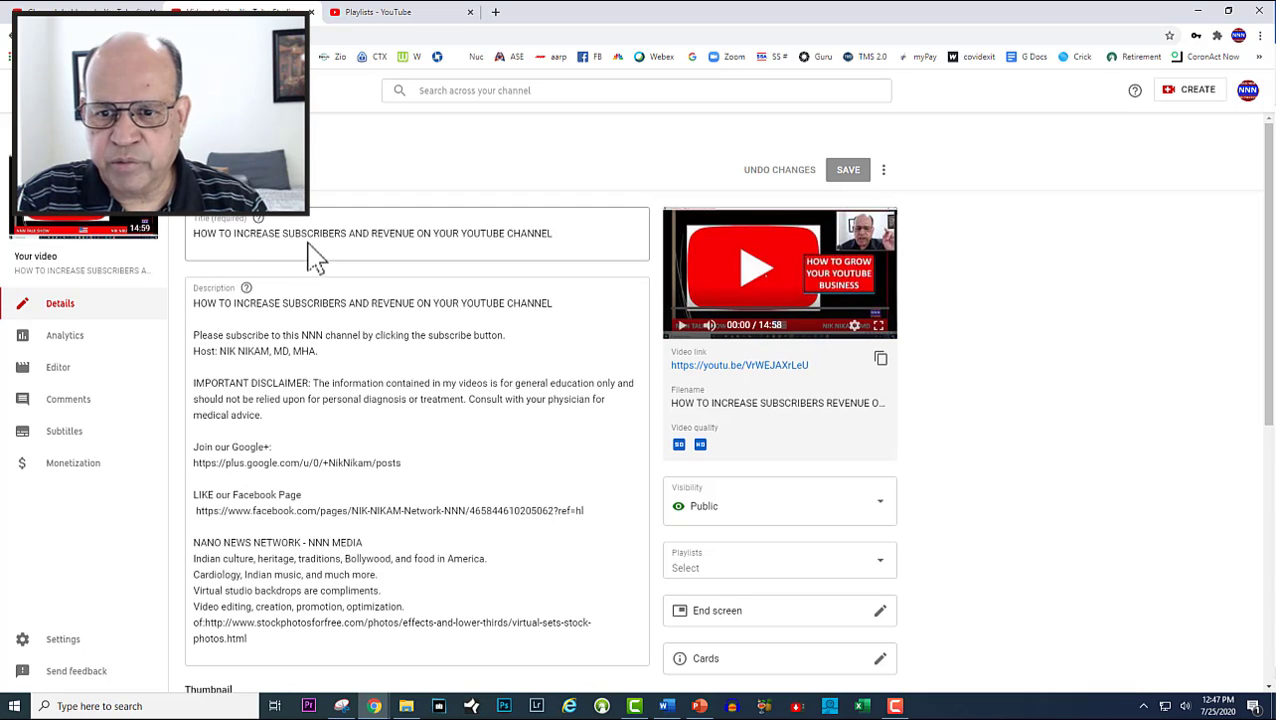
{"action": "mouse_move", "coordinate": [444, 258]}
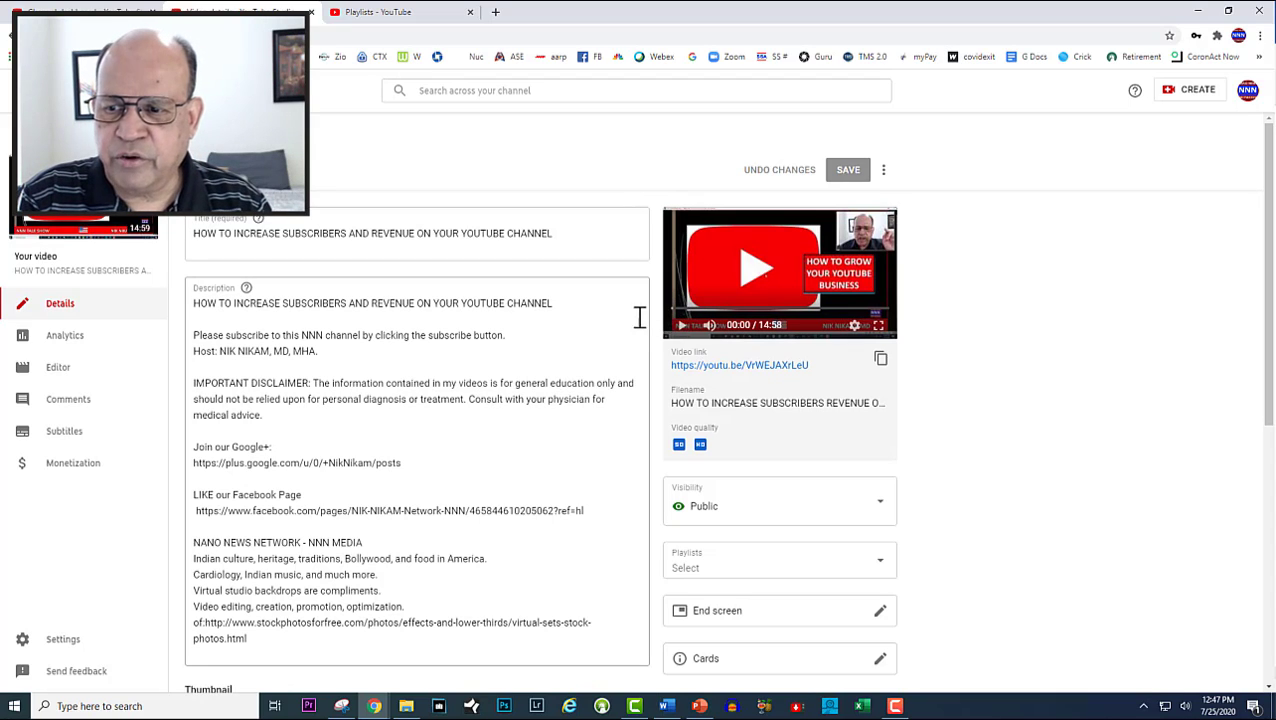
{"action": "mouse_move", "coordinate": [634, 320]}
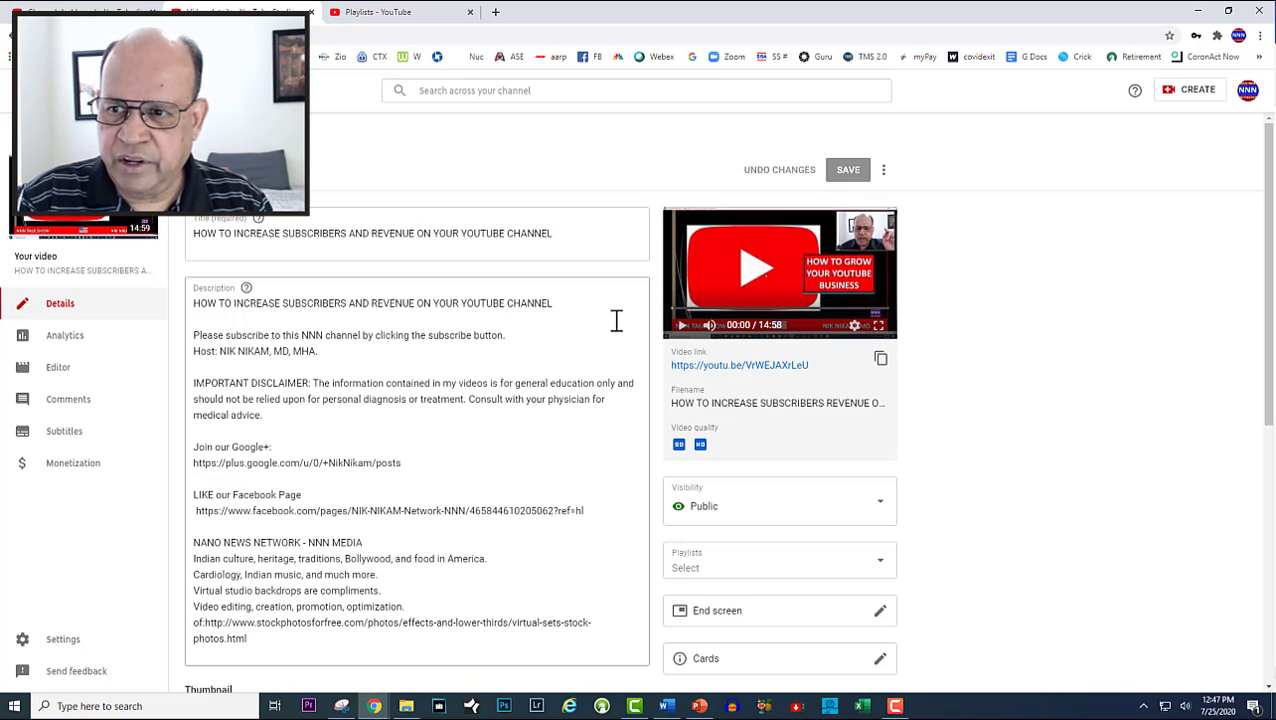
{"action": "mouse_move", "coordinate": [650, 380]}
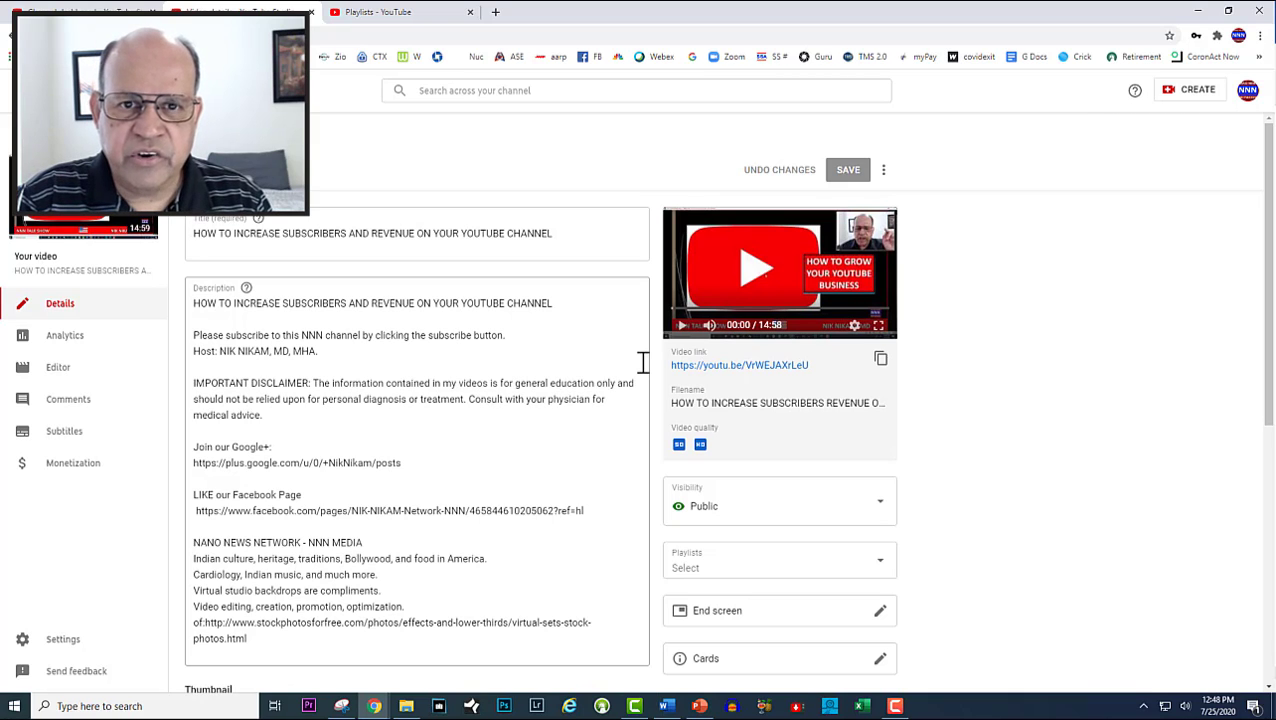
{"action": "mouse_move", "coordinate": [658, 418]}
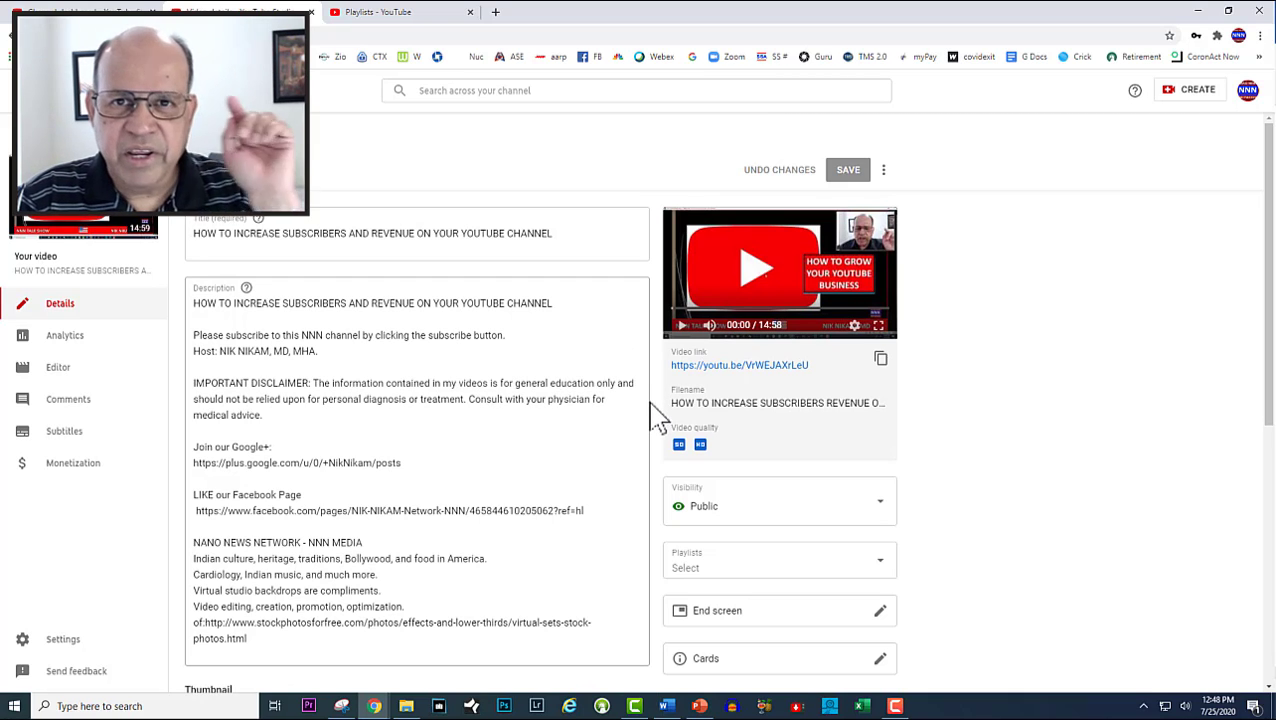